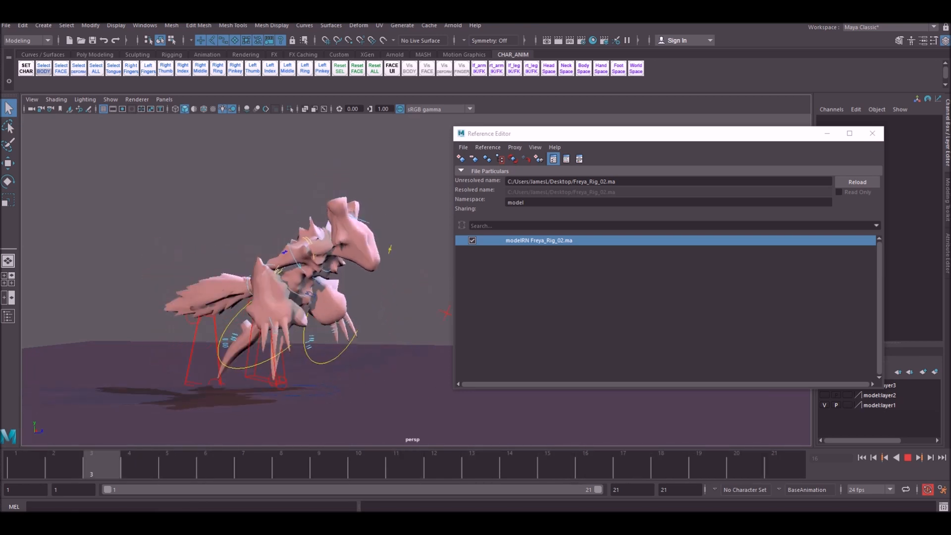
Stop the run cycle, then open the Outliner and select the model:Group hierarchy
{"action": "left_click", "coordinate": [359, 467]}
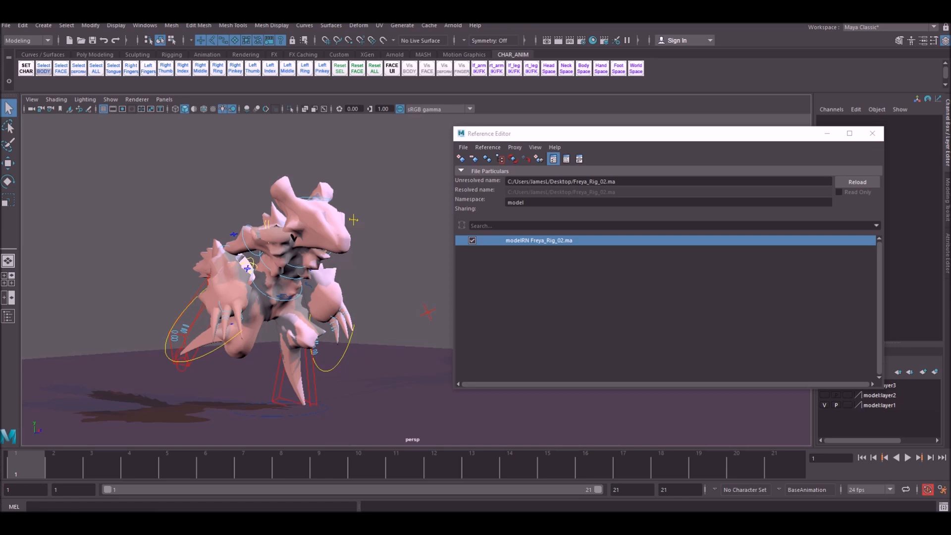
{"action": "mouse_move", "coordinate": [584, 260]}
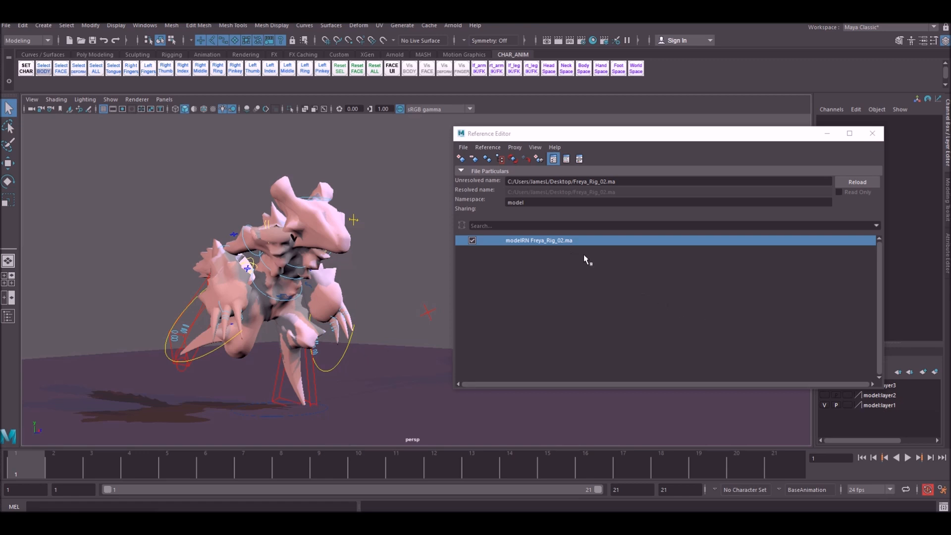
{"action": "mouse_move", "coordinate": [571, 272]}
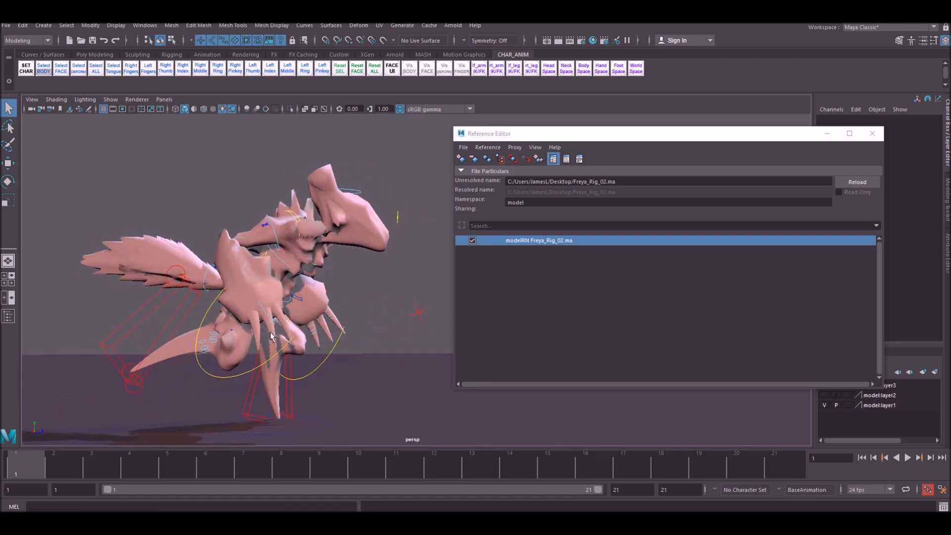
{"action": "left_click_drag", "start_coordinate": [272, 337], "coordinate": [378, 293]}
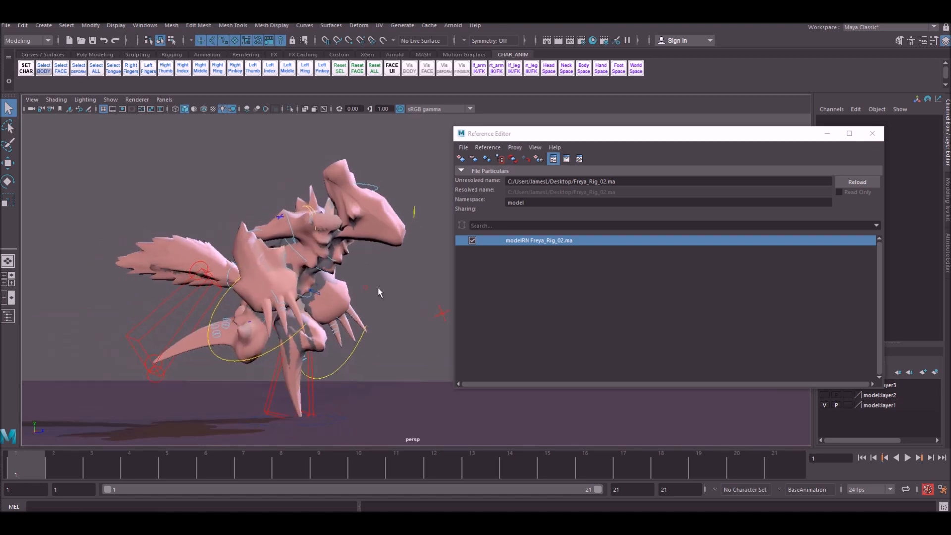
{"action": "mouse_move", "coordinate": [558, 257]}
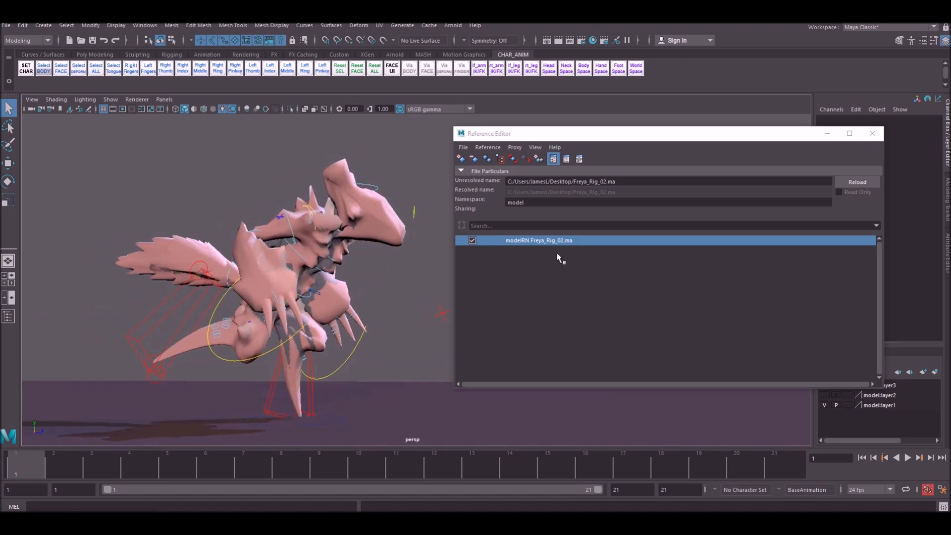
{"action": "mouse_move", "coordinate": [568, 272]}
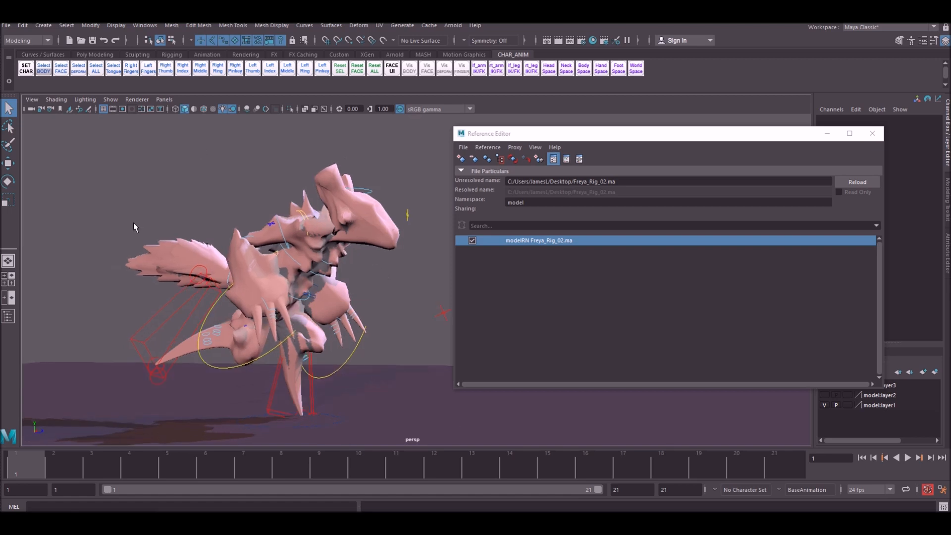
{"action": "mouse_move", "coordinate": [417, 286]}
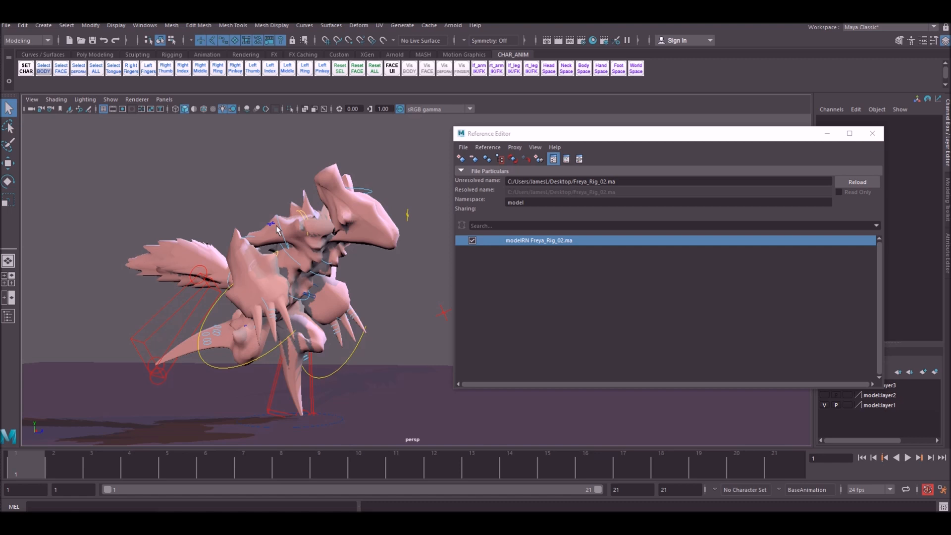
{"action": "mouse_move", "coordinate": [279, 231]}
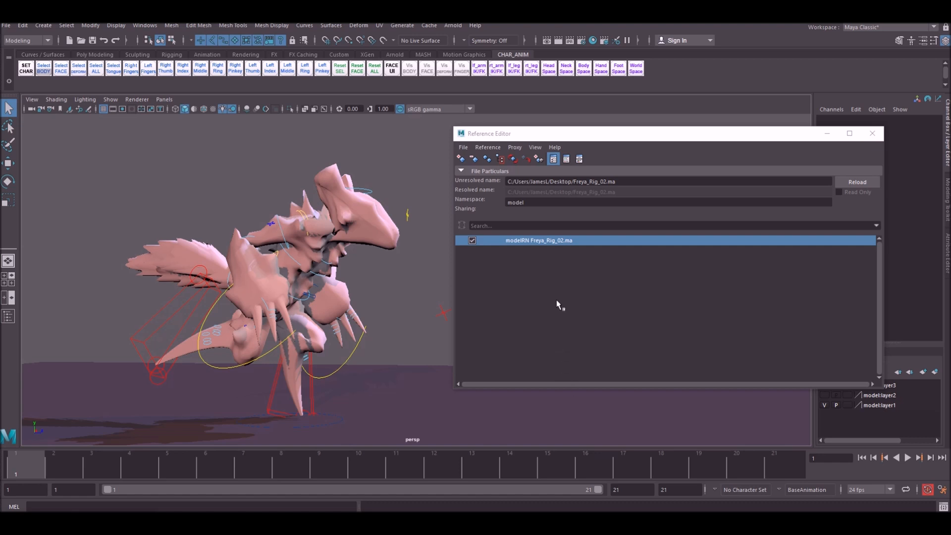
{"action": "left_click", "coordinate": [144, 25]}
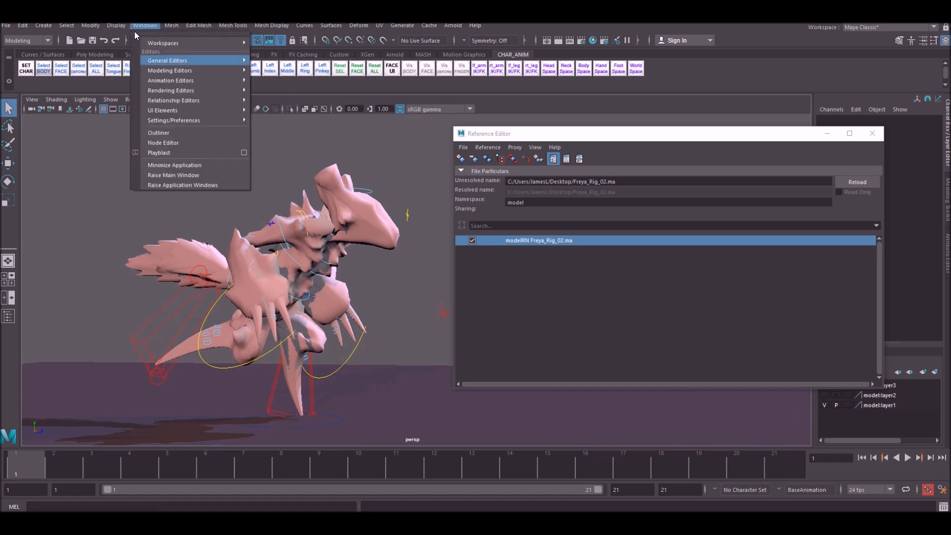
{"action": "left_click", "coordinate": [158, 132]}
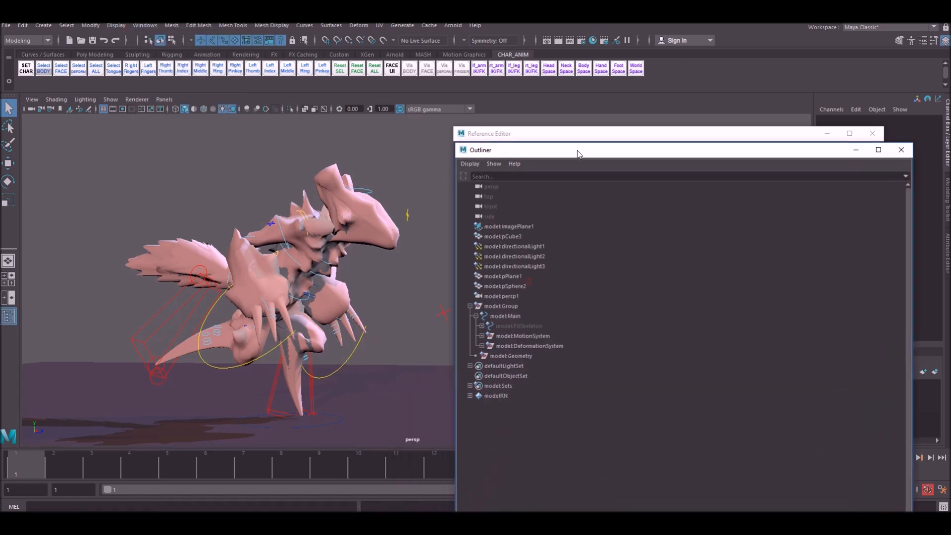
{"action": "left_click", "coordinate": [501, 277]}
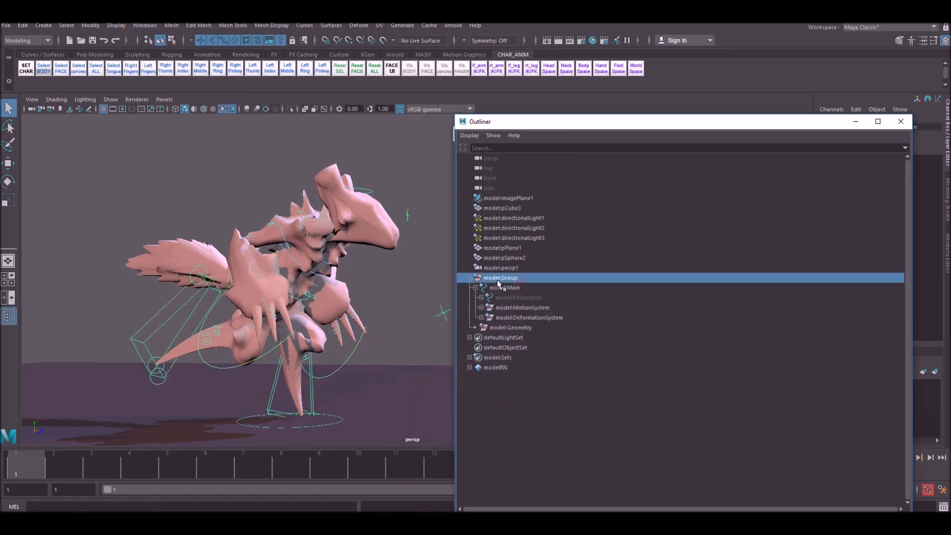
{"action": "mouse_move", "coordinate": [521, 319]}
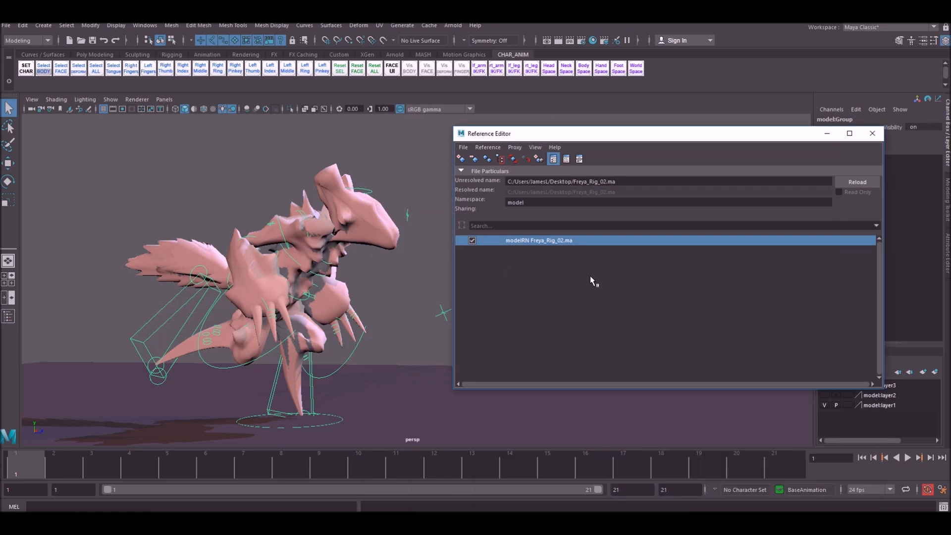
{"action": "mouse_move", "coordinate": [520, 246]}
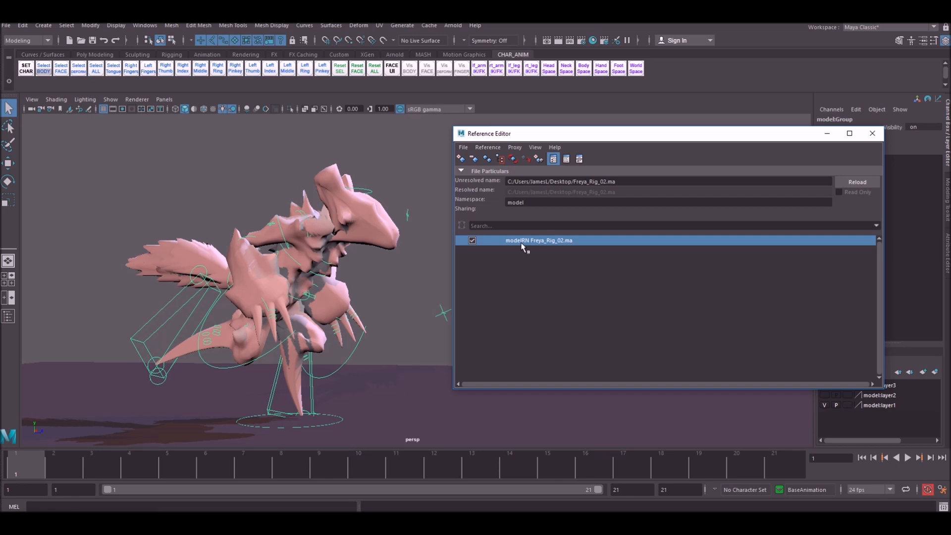
{"action": "mouse_move", "coordinate": [563, 282]}
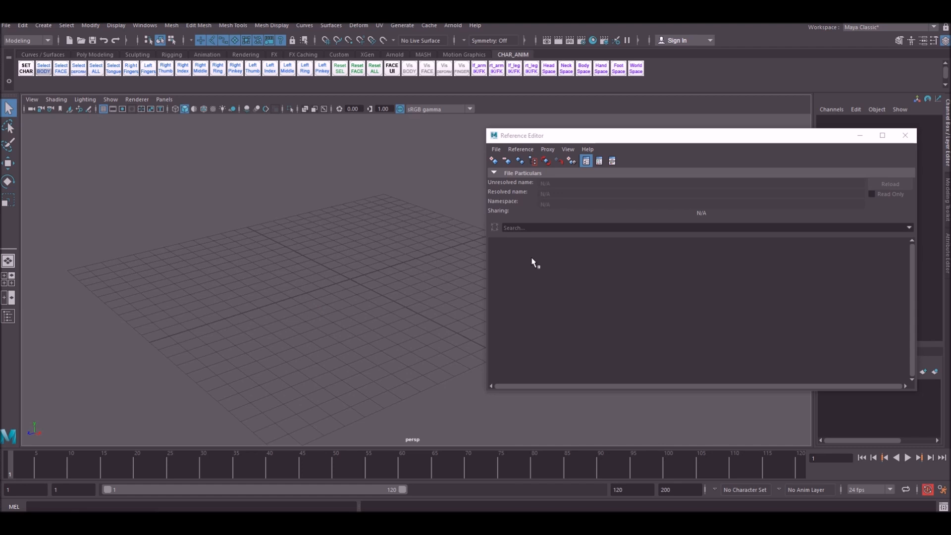
Reference Freya_02.ma merged into the root namespace
{"action": "right_click", "coordinate": [533, 262]}
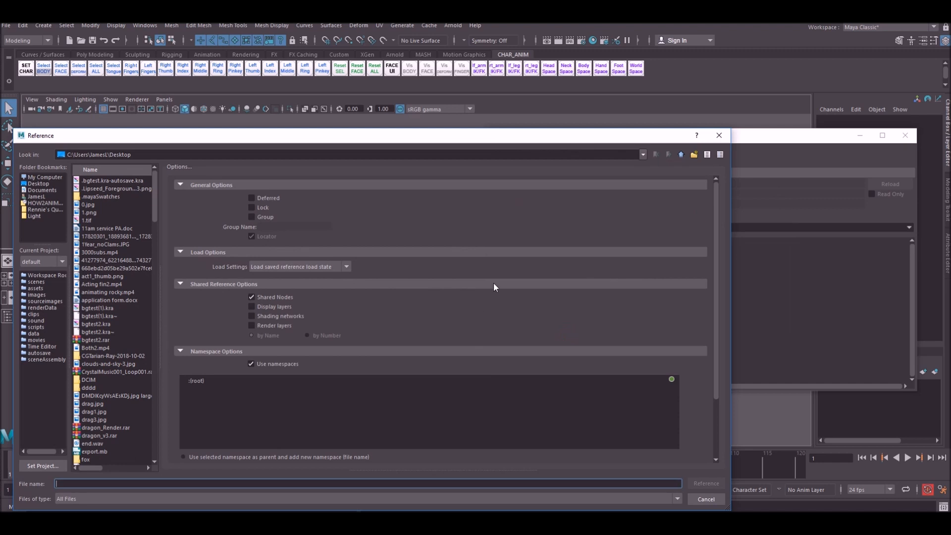
{"action": "scroll", "scroll_direction": "down", "scroll_amount": 3}
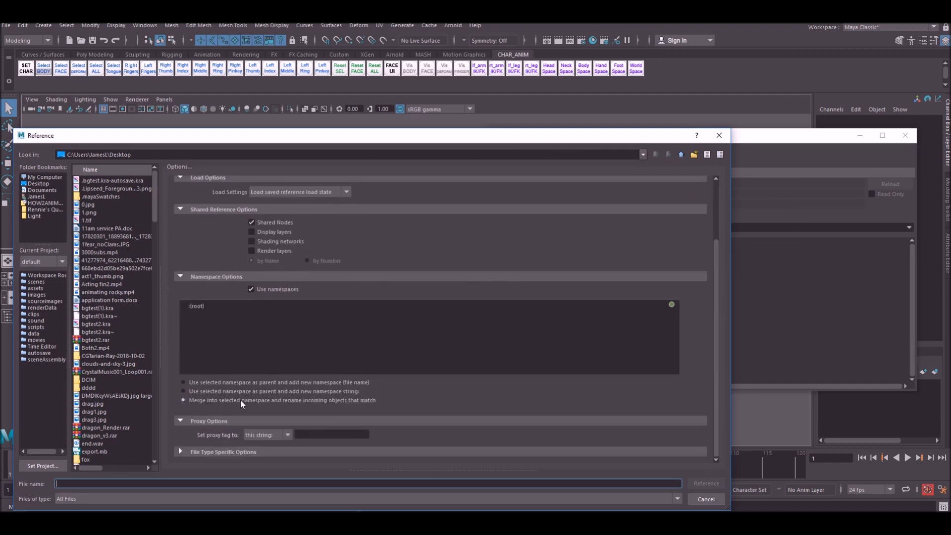
{"action": "left_click", "coordinate": [96, 444]}
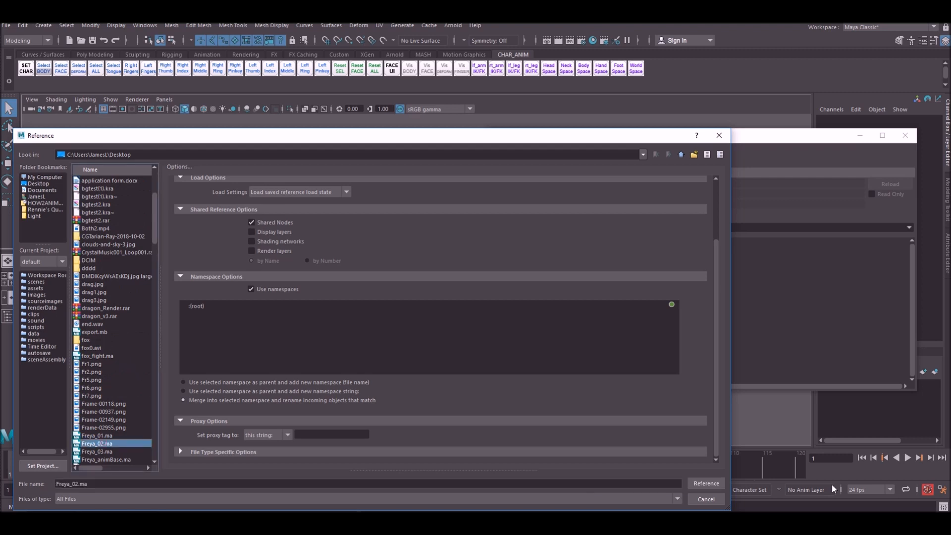
{"action": "left_click", "coordinate": [706, 483]}
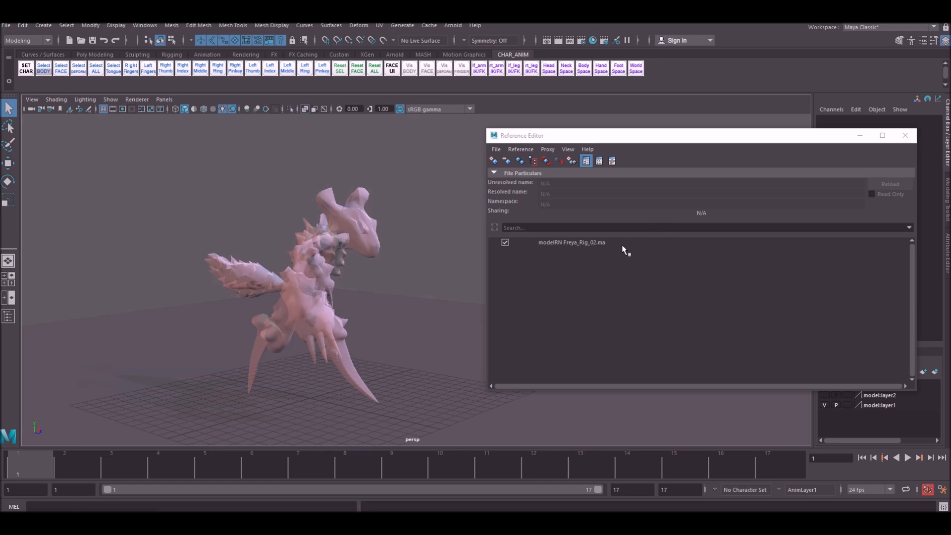
{"action": "mouse_move", "coordinate": [588, 245]}
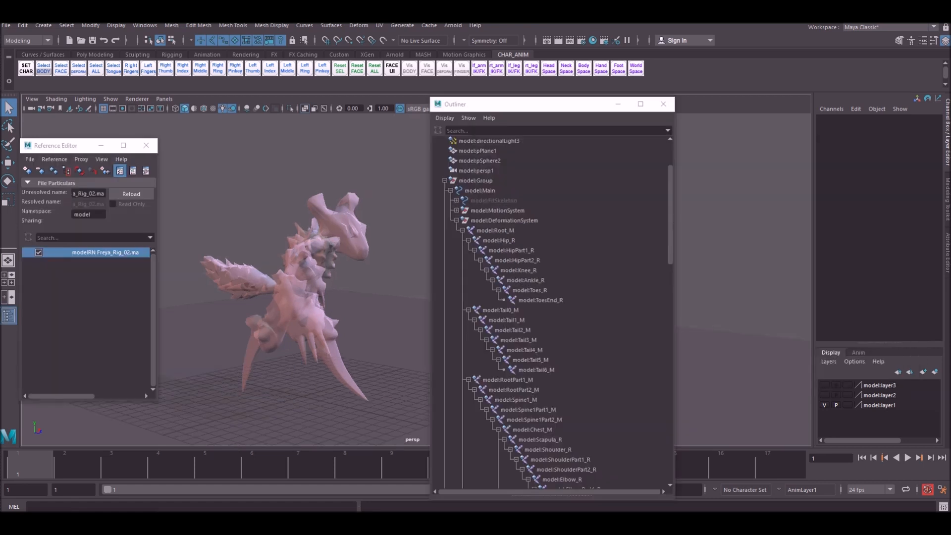
{"action": "mouse_move", "coordinate": [353, 165]}
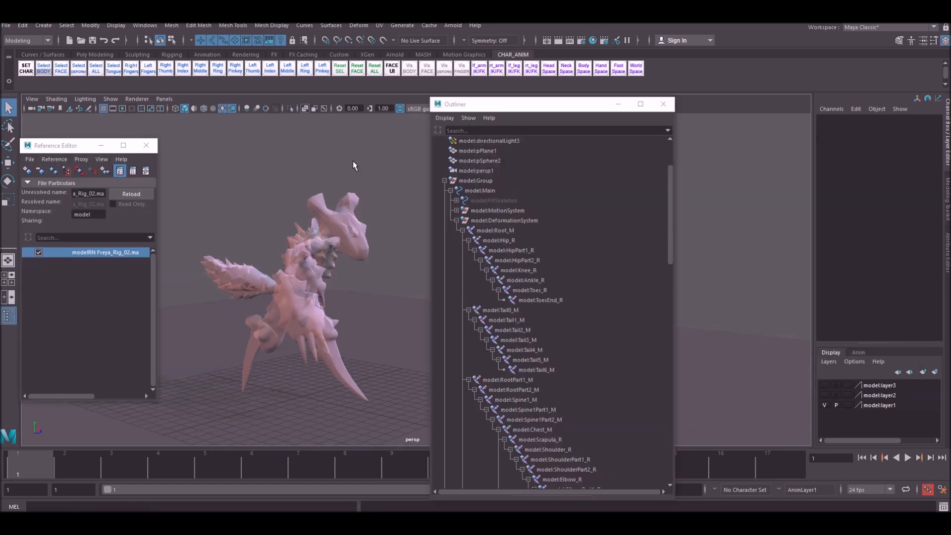
Remove the model namespace via the Namespace Editor, then select the DeformationSystem group
{"action": "left_click", "coordinate": [144, 24]}
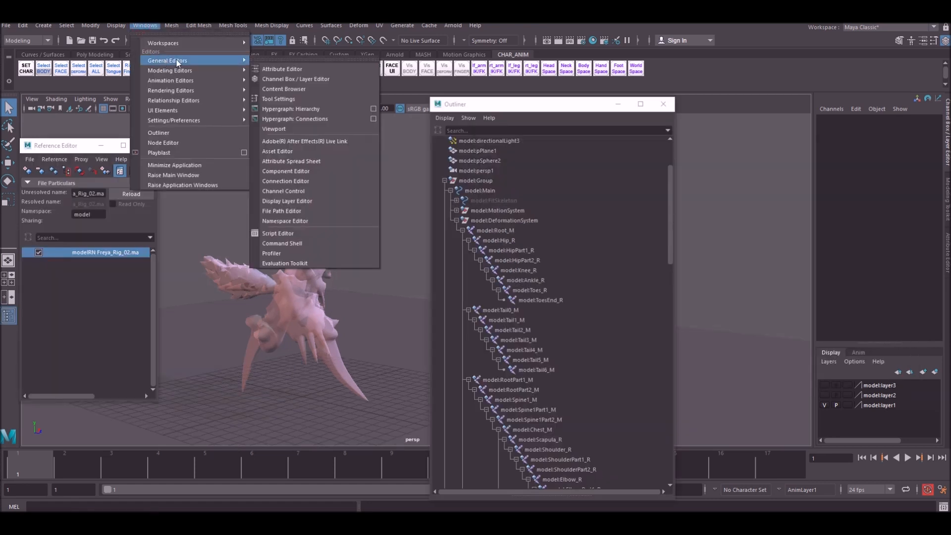
{"action": "left_click", "coordinate": [284, 220]}
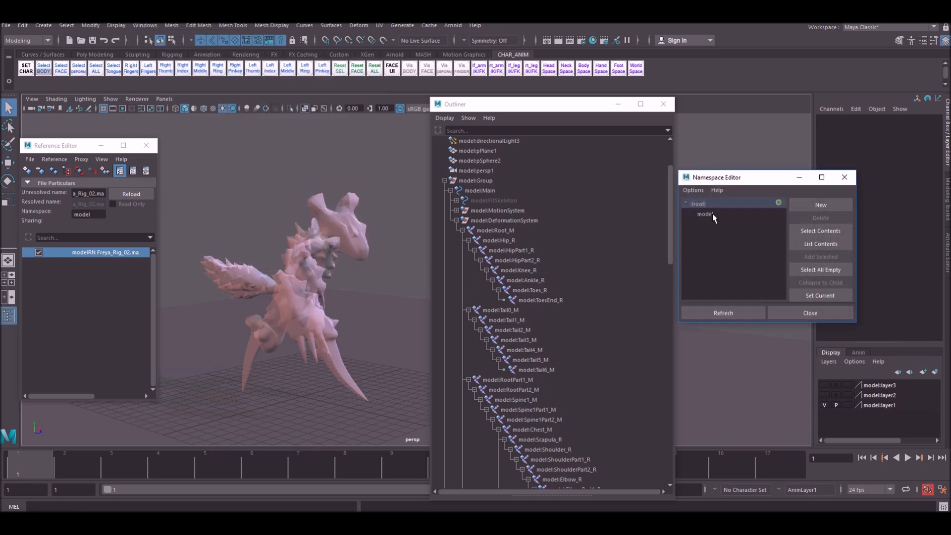
{"action": "left_click", "coordinate": [705, 213]}
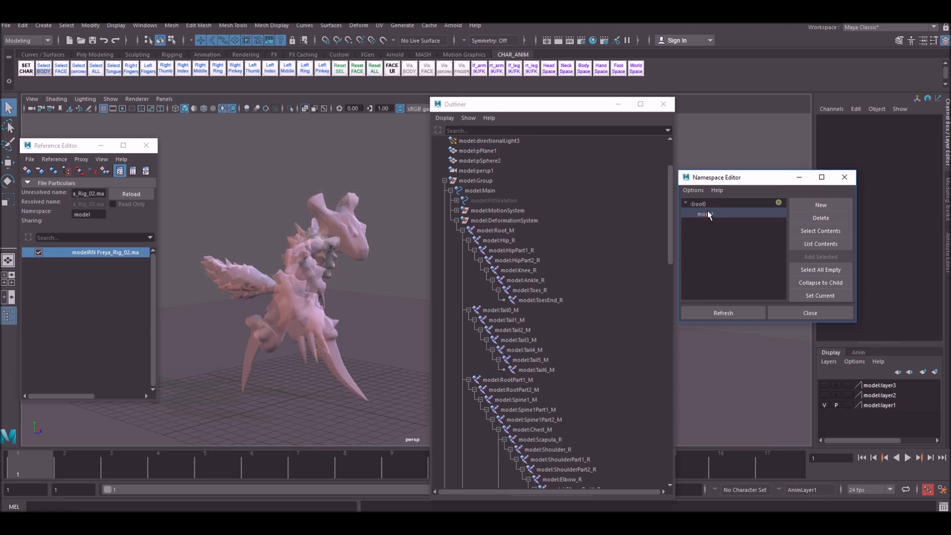
{"action": "left_click", "coordinate": [821, 217]}
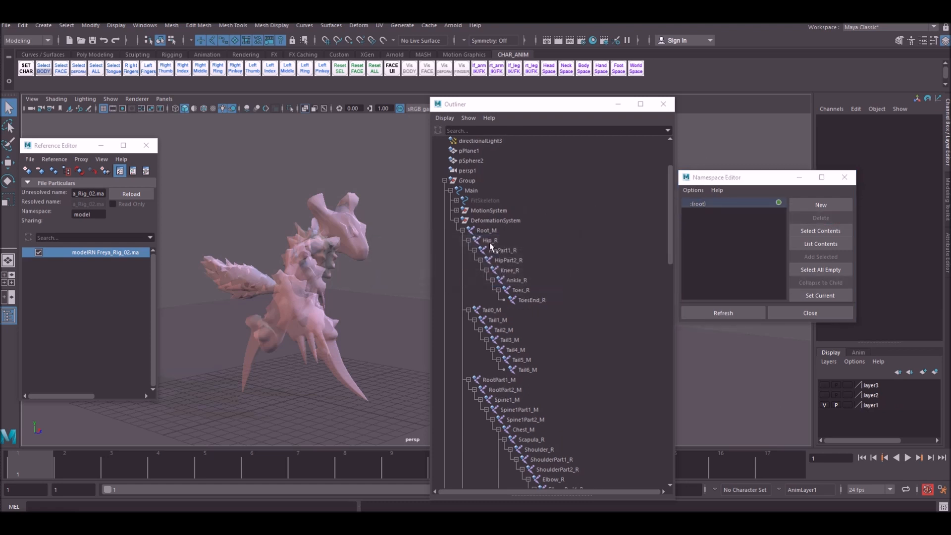
{"action": "left_click", "coordinate": [516, 279]}
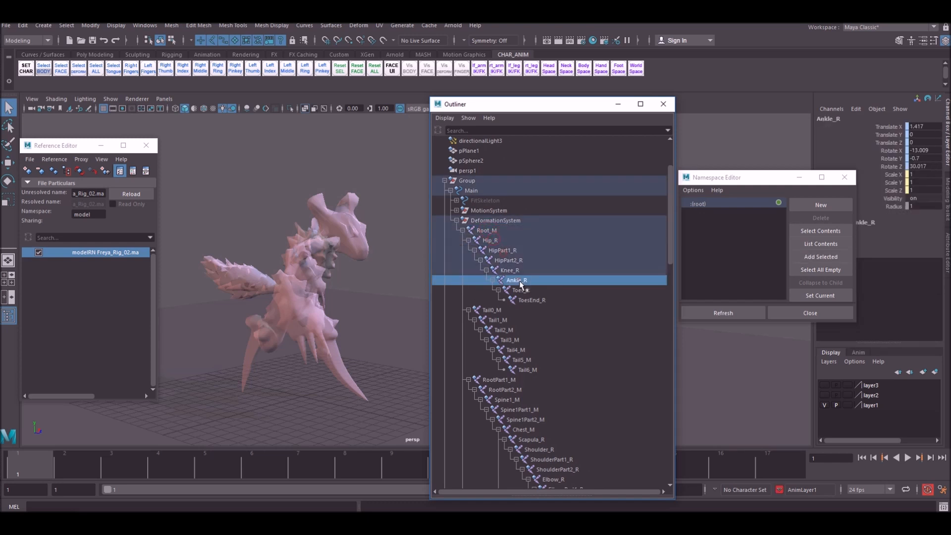
{"action": "left_click", "coordinate": [495, 220]}
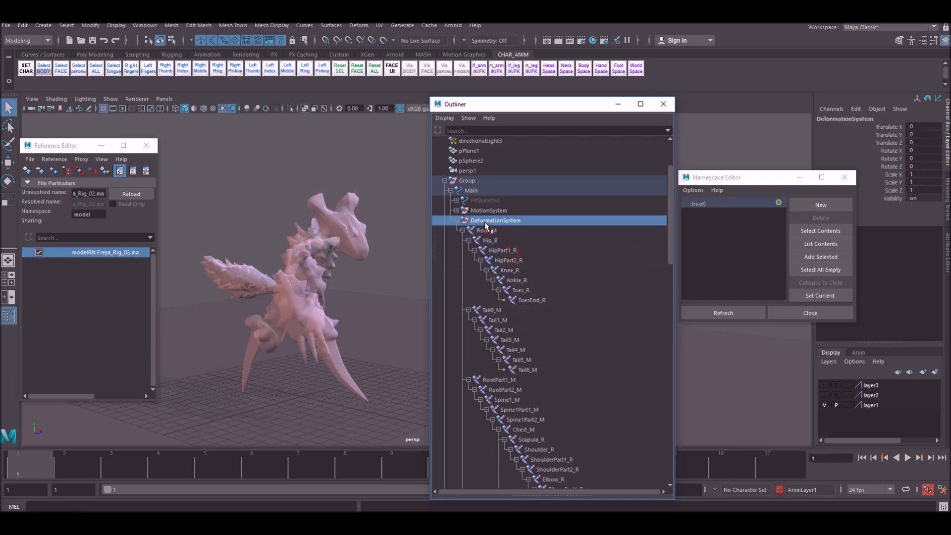
{"action": "mouse_move", "coordinate": [558, 248]}
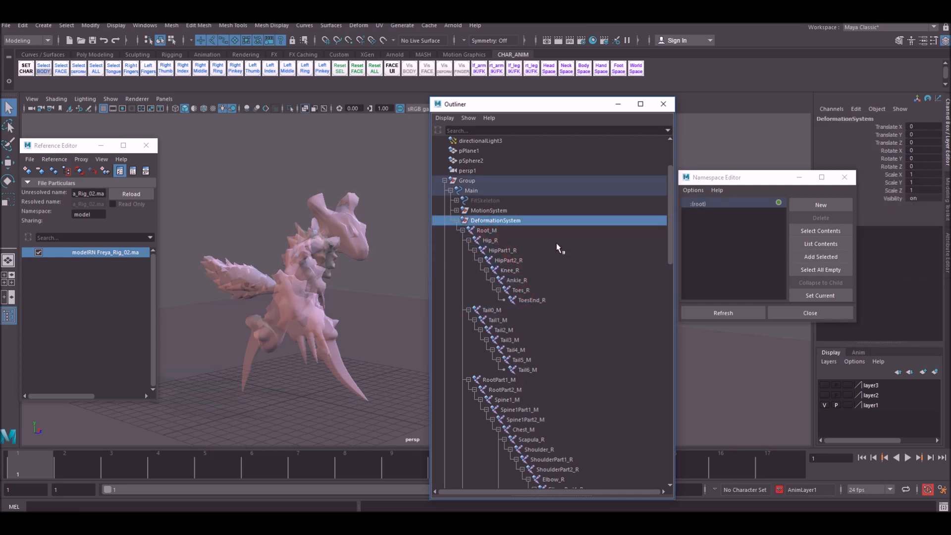
Bake keys on all joints from Root_M to ToesEnd_L and verify one joint
{"action": "left_click", "coordinate": [487, 231]}
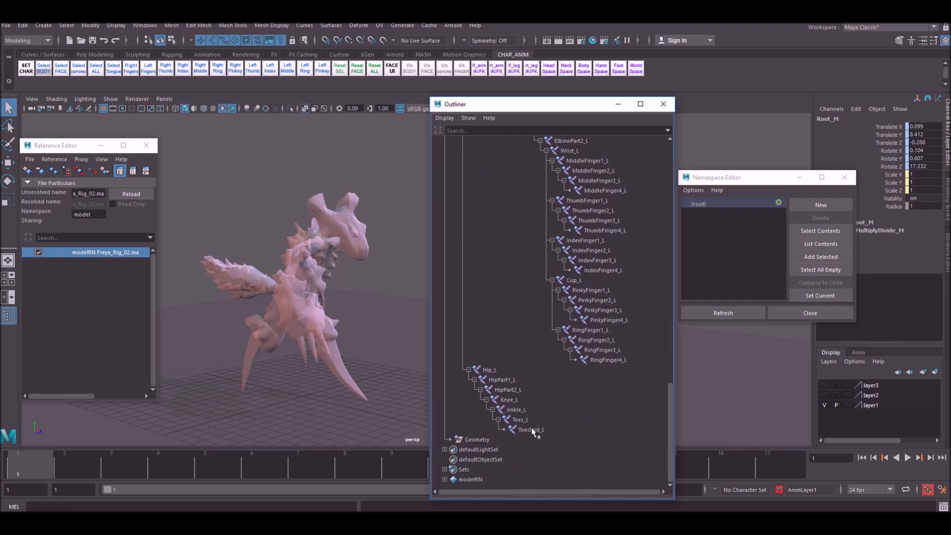
{"action": "left_click", "coordinate": [23, 25]}
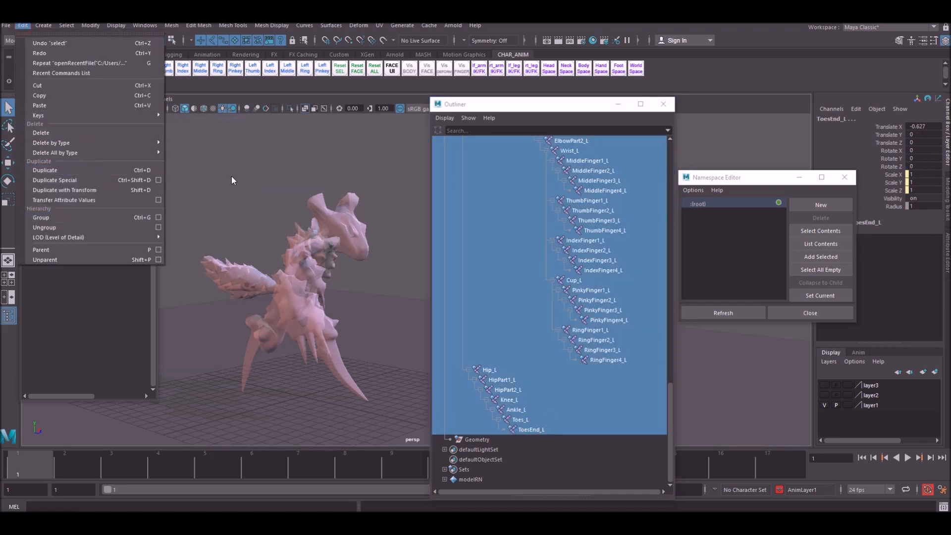
{"action": "mouse_move", "coordinate": [37, 115]}
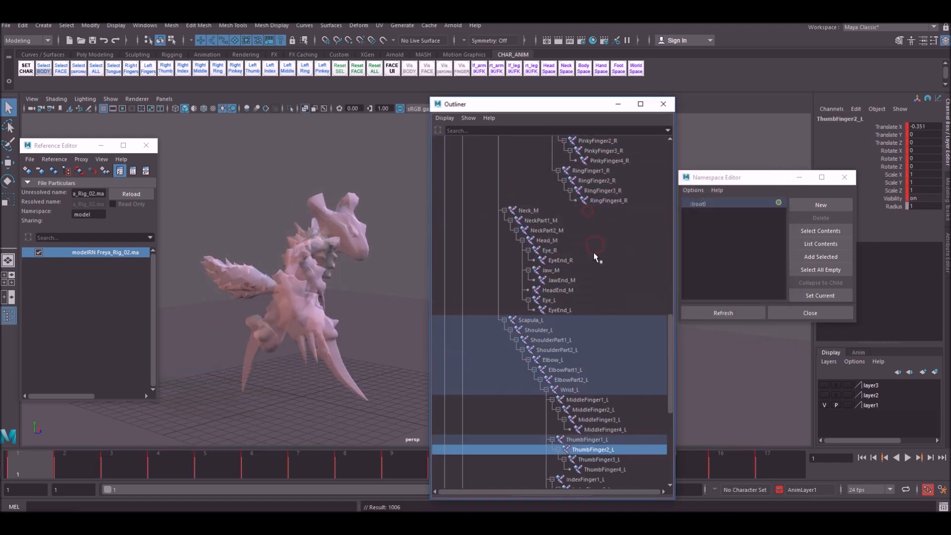
{"action": "left_click", "coordinate": [570, 230]}
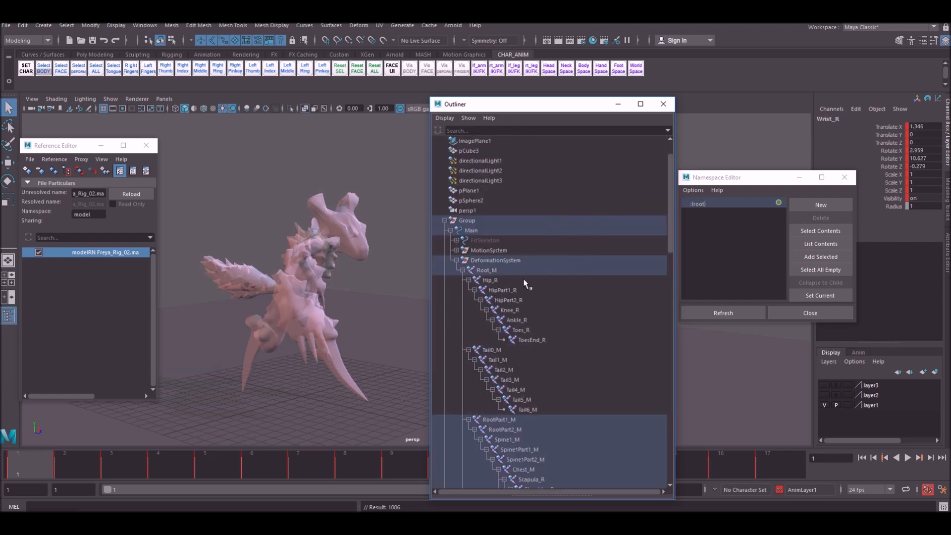
Import the rig objects from the reference and select the Root_M skeleton
{"action": "left_click", "coordinate": [487, 270]}
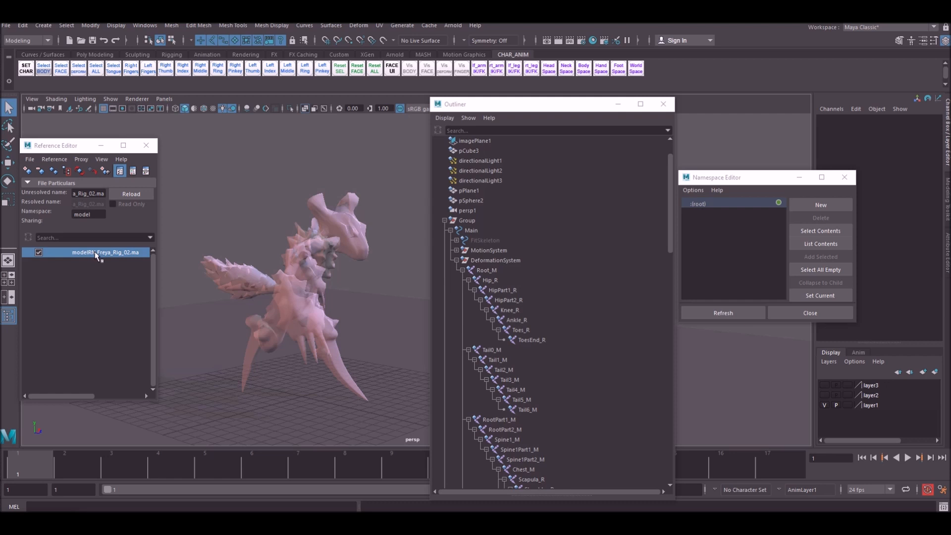
{"action": "right_click", "coordinate": [95, 254]}
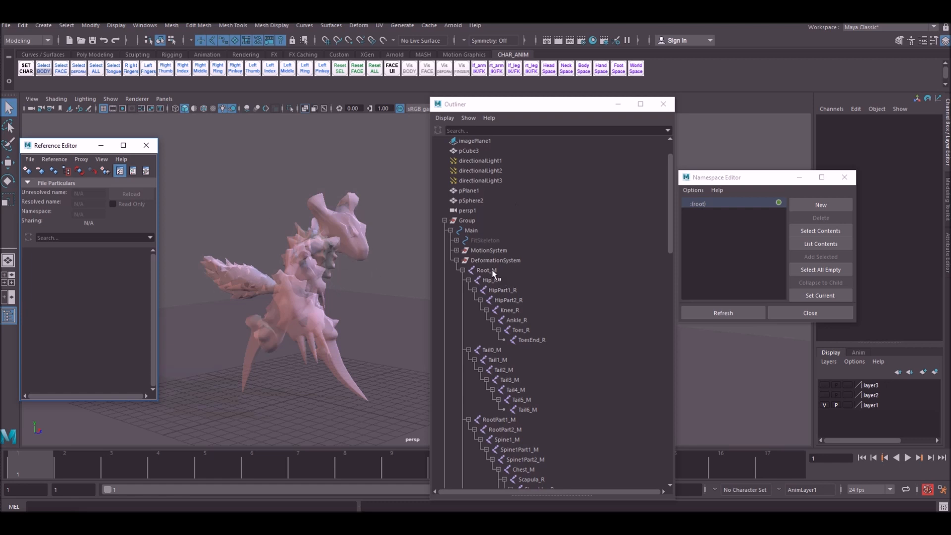
{"action": "left_click", "coordinate": [487, 270]}
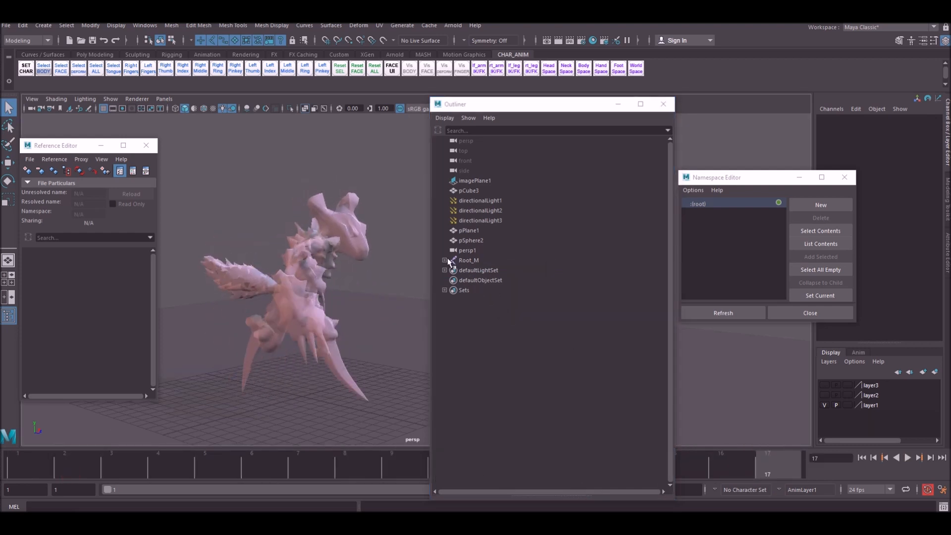
{"action": "left_click", "coordinate": [468, 260]}
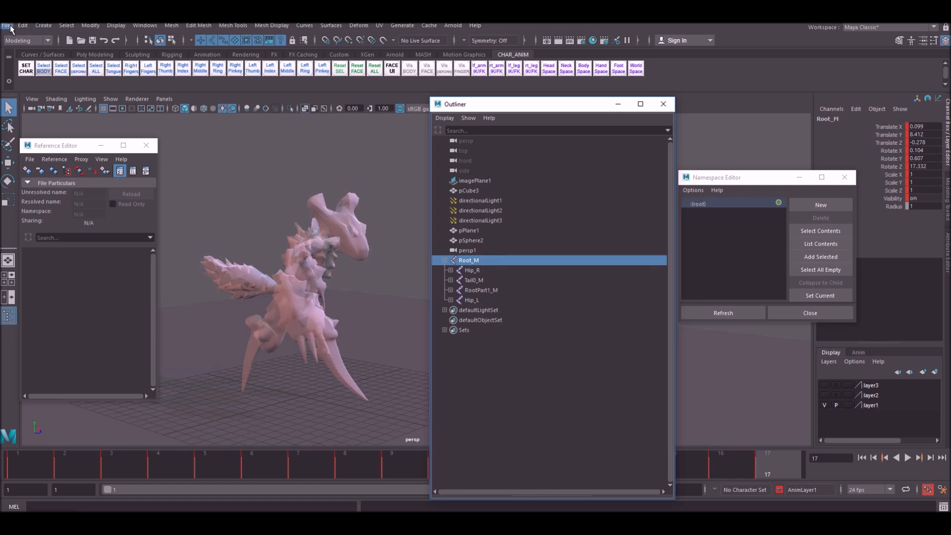
Export the selected Root_M skeleton as FBX 'Freya_Run' with animation included
{"action": "left_click", "coordinate": [8, 25]}
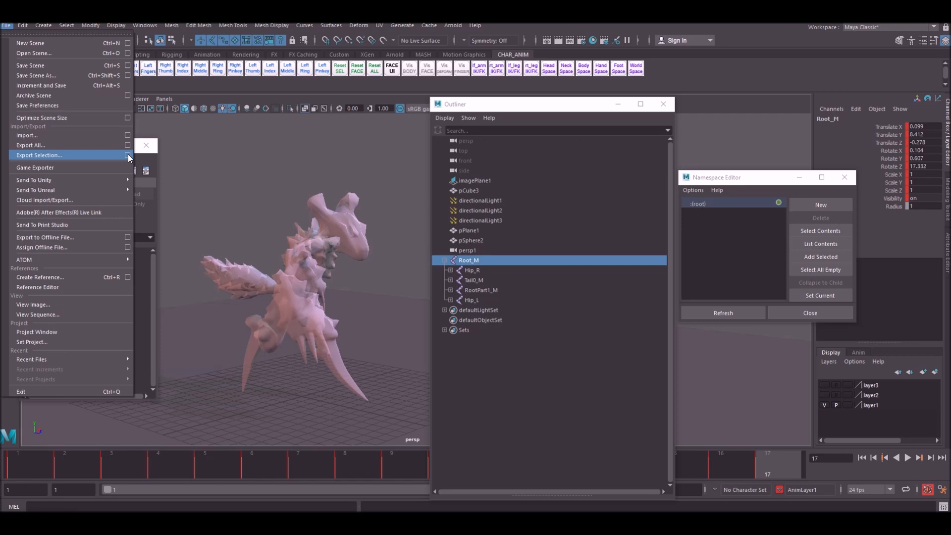
{"action": "left_click", "coordinate": [38, 155]}
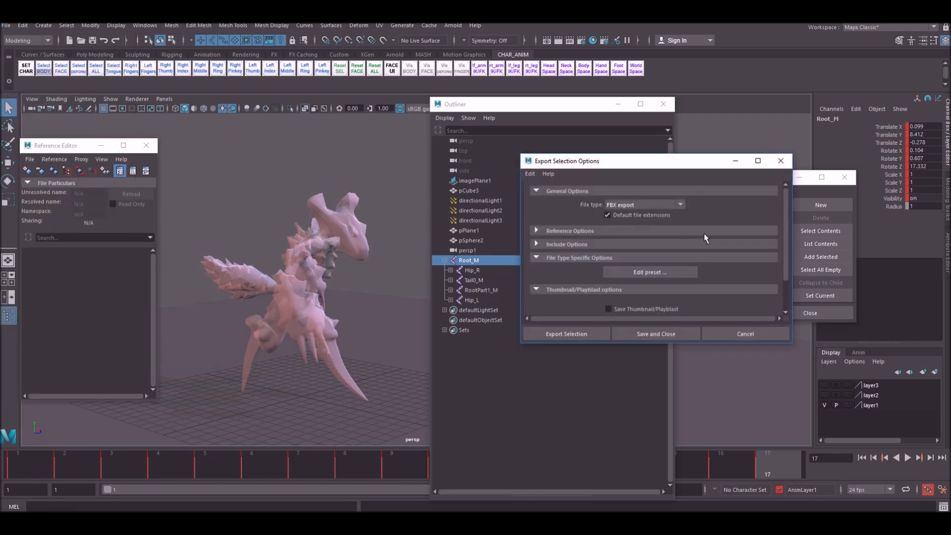
{"action": "left_click", "coordinate": [566, 333]}
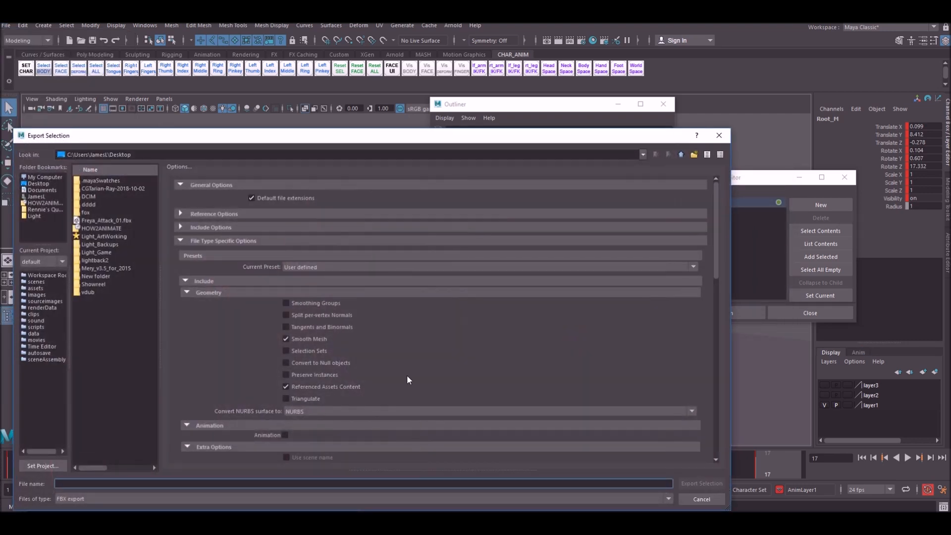
{"action": "mouse_move", "coordinate": [431, 314]}
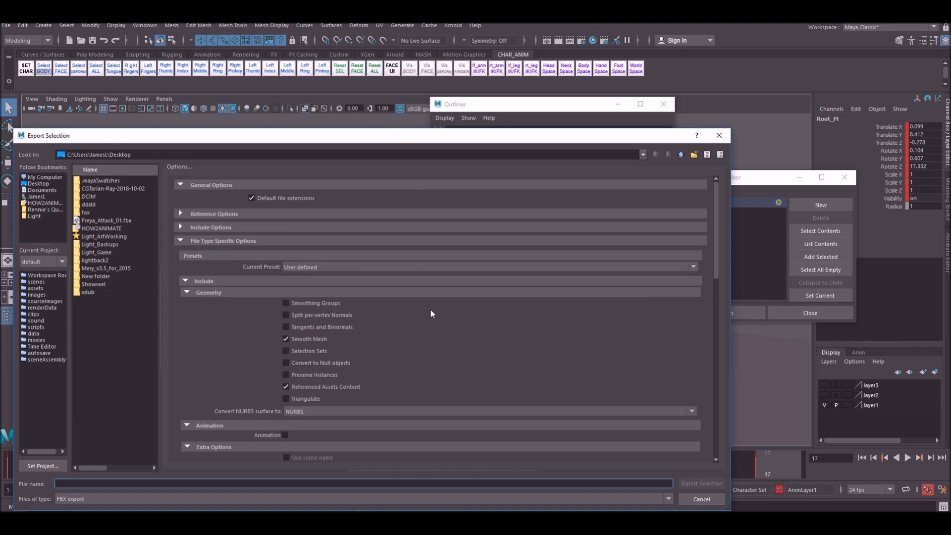
{"action": "scroll", "scroll_direction": "down", "scroll_amount": 3}
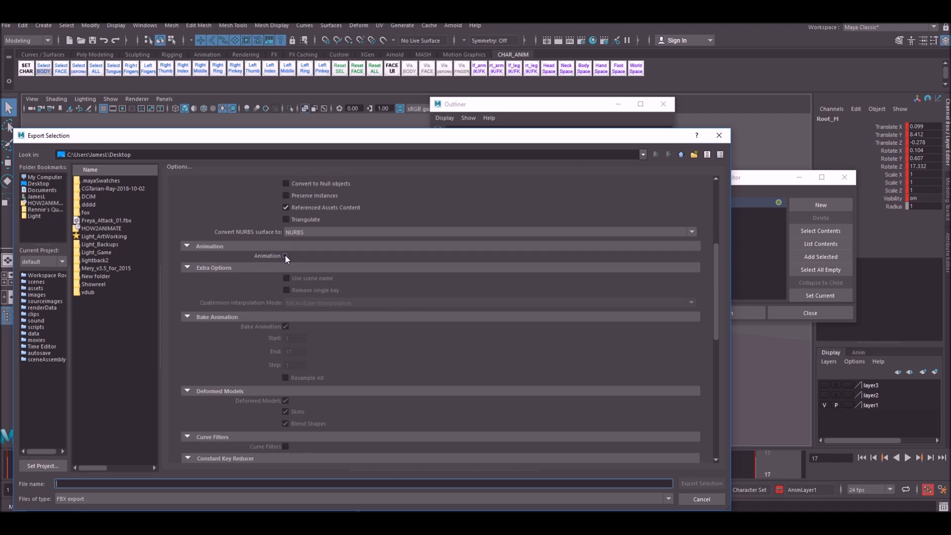
{"action": "left_click", "coordinate": [286, 256]}
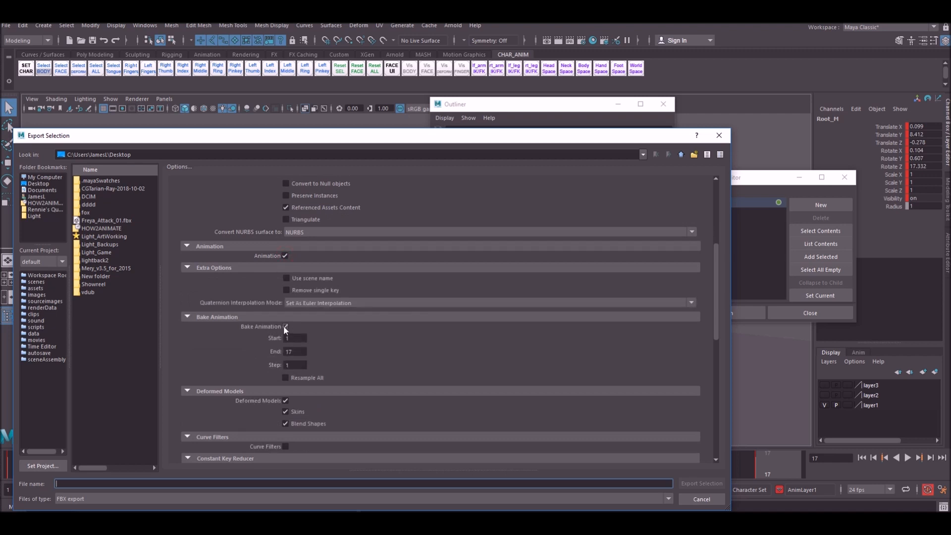
{"action": "scroll", "scroll_direction": "down", "scroll_amount": 3}
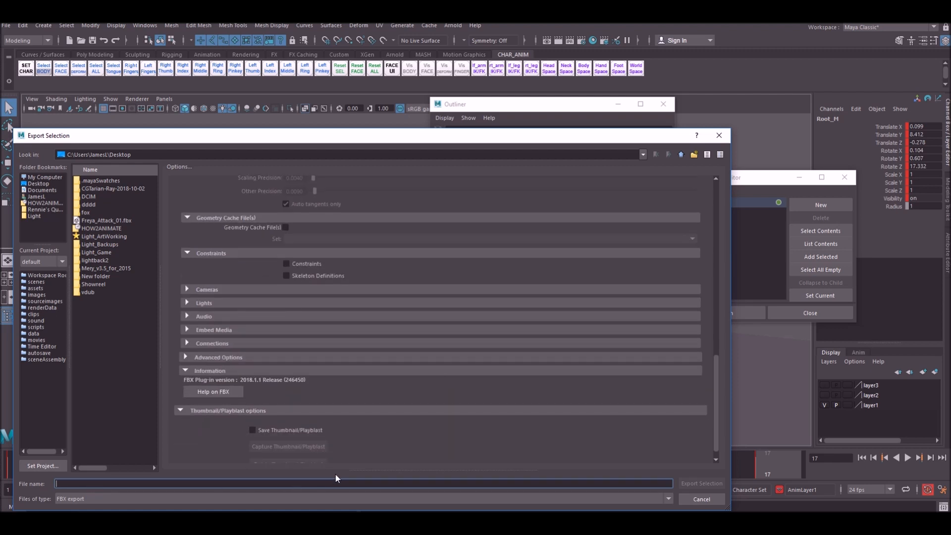
{"action": "type", "text": "Freya_Run"}
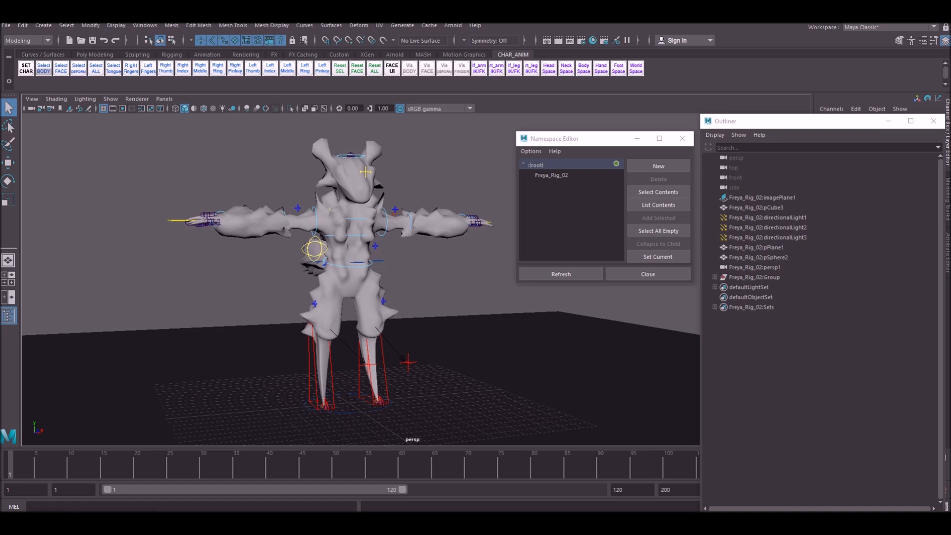
{"action": "mouse_move", "coordinate": [459, 320]}
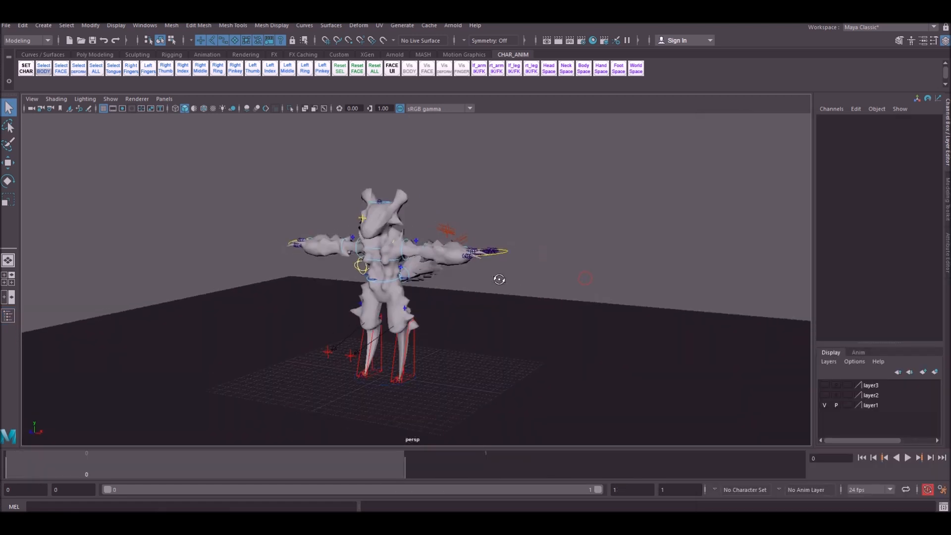
Expand the rig Group, unparent Root_M, and add the pCube3 mesh to the selection
{"action": "left_click_drag", "start_coordinate": [500, 279], "coordinate": [607, 290]}
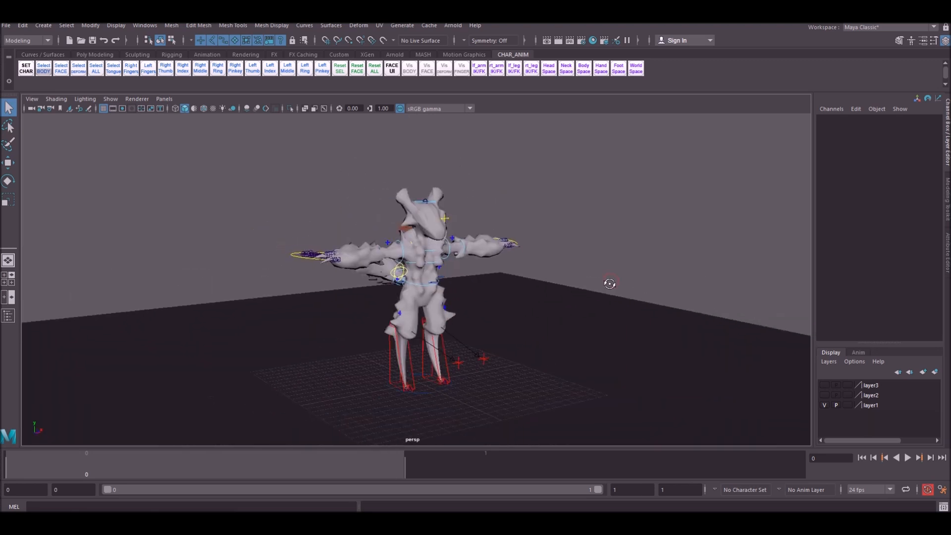
{"action": "left_click_drag", "start_coordinate": [610, 283], "coordinate": [631, 278]}
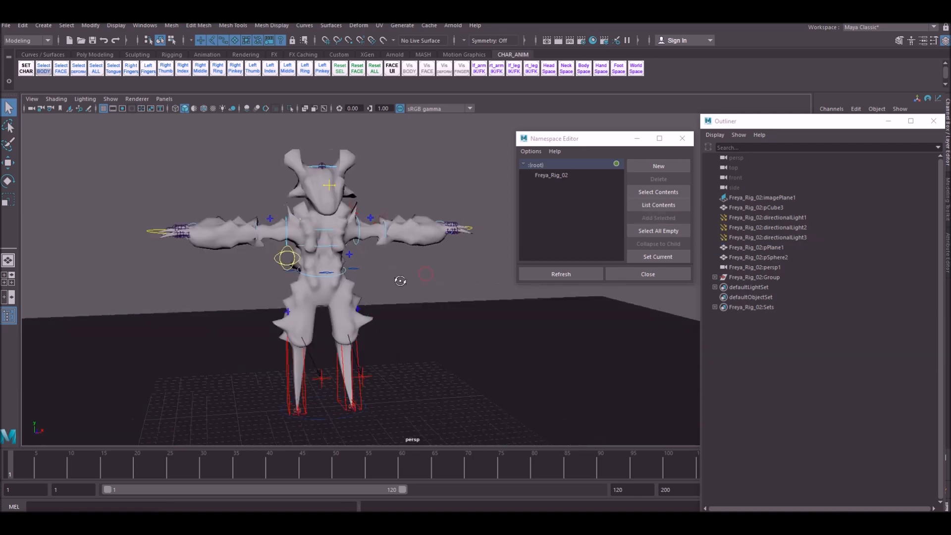
{"action": "left_click_drag", "start_coordinate": [400, 280], "coordinate": [479, 266]}
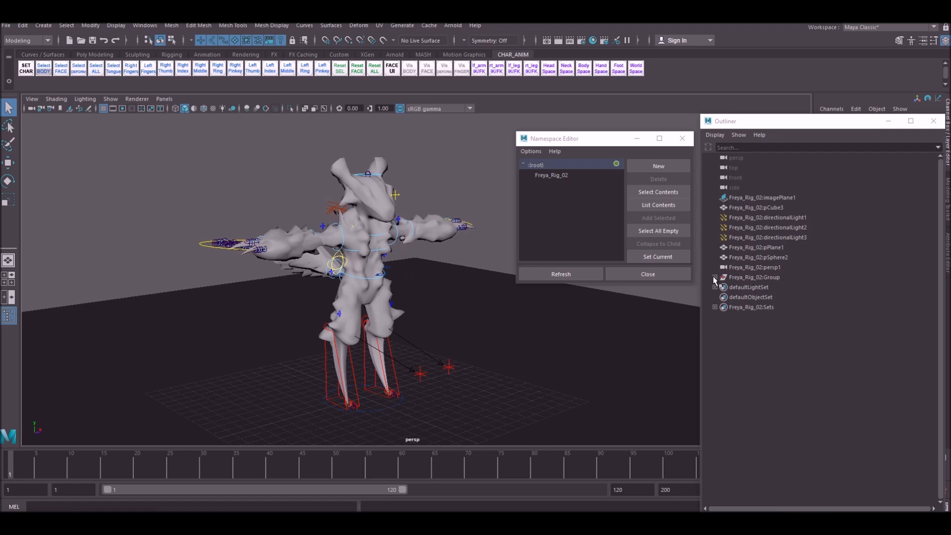
{"action": "left_click", "coordinate": [551, 176]}
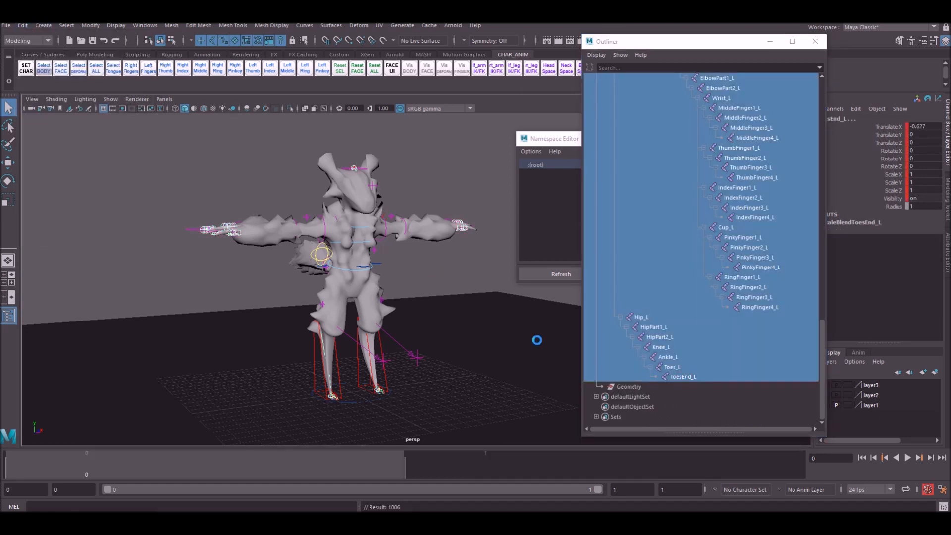
{"action": "right_click", "coordinate": [485, 461]}
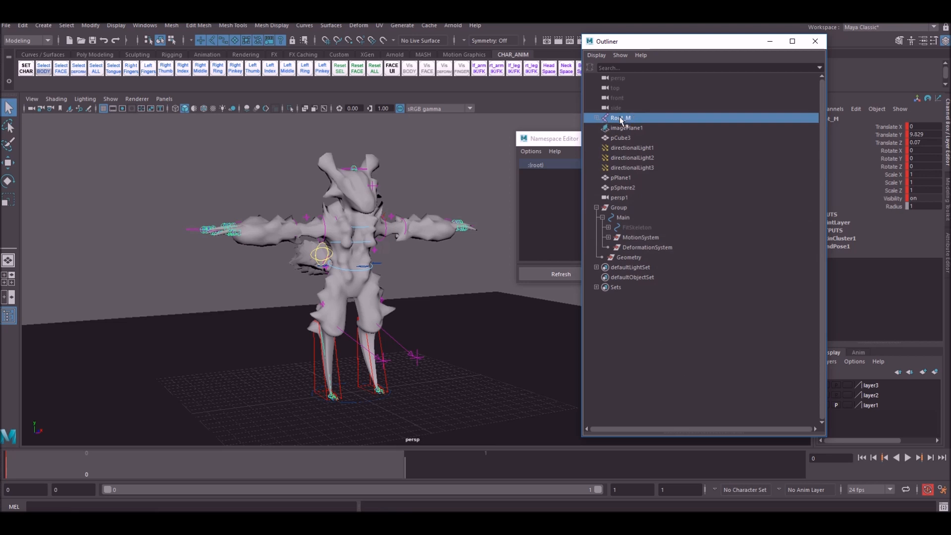
{"action": "mouse_move", "coordinate": [434, 219]}
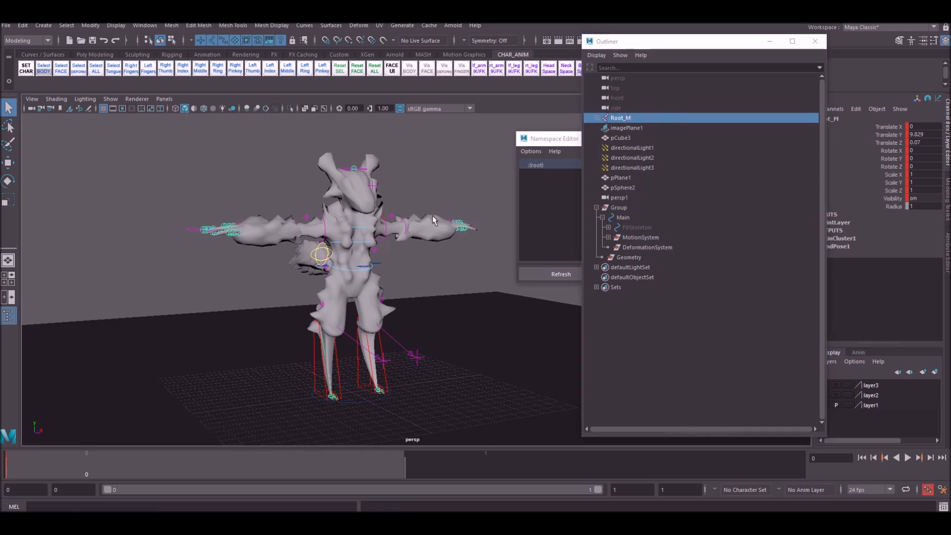
{"action": "left_click", "coordinate": [620, 138]}
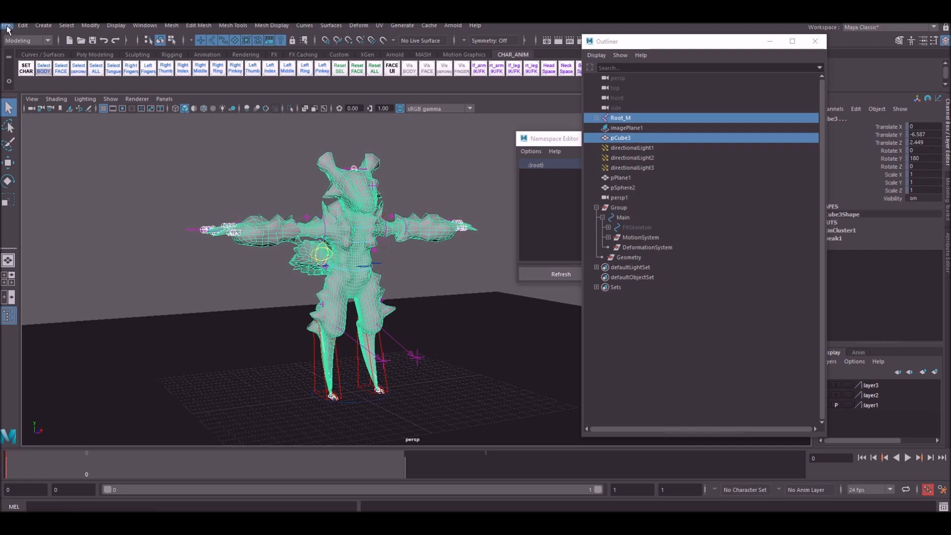
Export the selected skeleton and mesh as FBX with Animation unchecked
{"action": "left_click", "coordinate": [6, 25]}
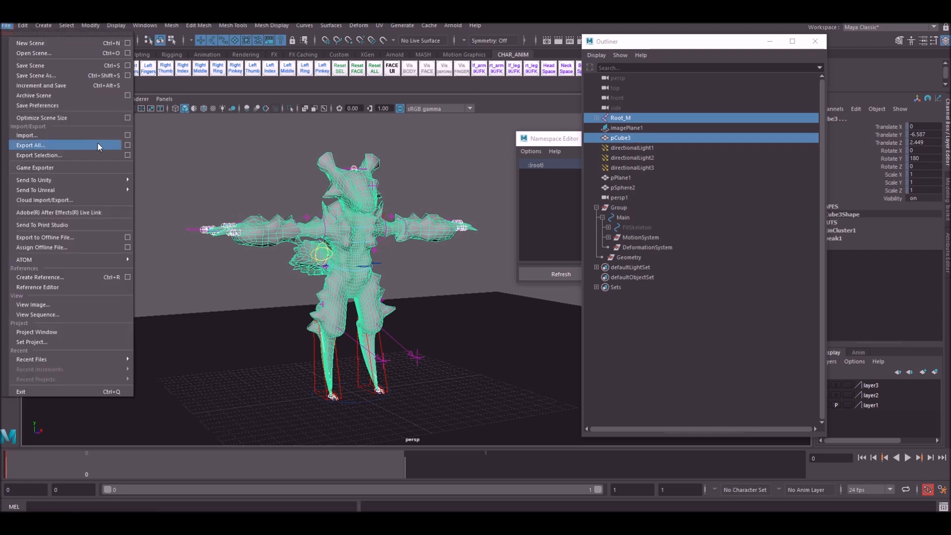
{"action": "left_click", "coordinate": [38, 155]}
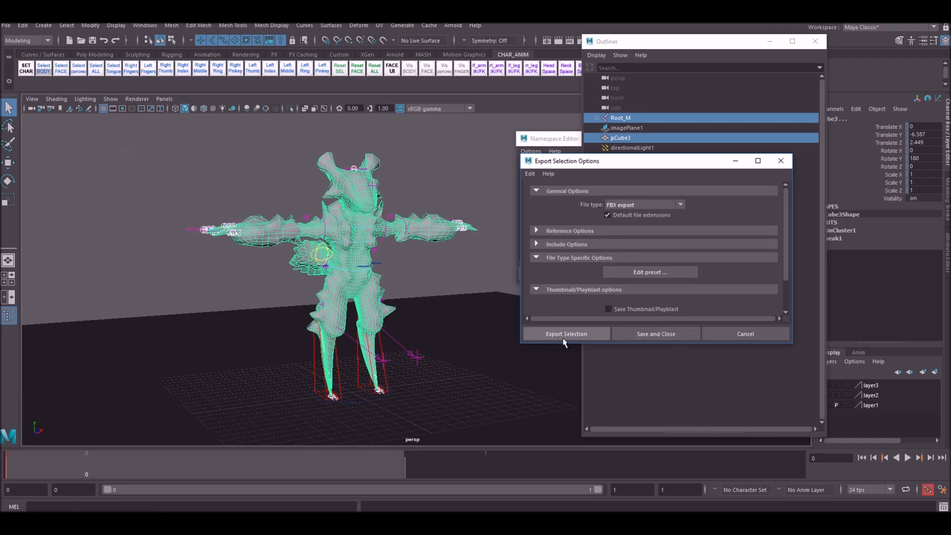
{"action": "left_click", "coordinate": [565, 333]}
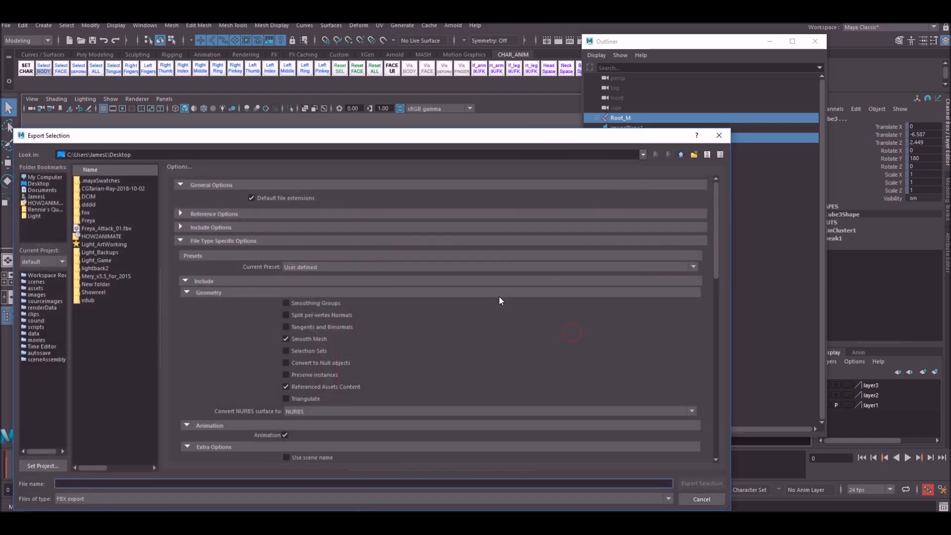
{"action": "scroll", "scroll_direction": "down", "scroll_amount": 3}
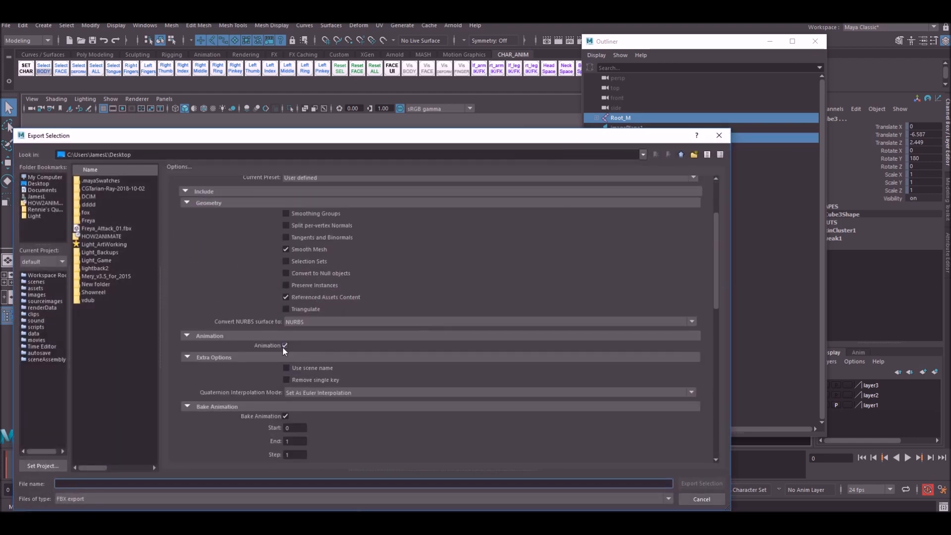
{"action": "left_click", "coordinate": [285, 345]}
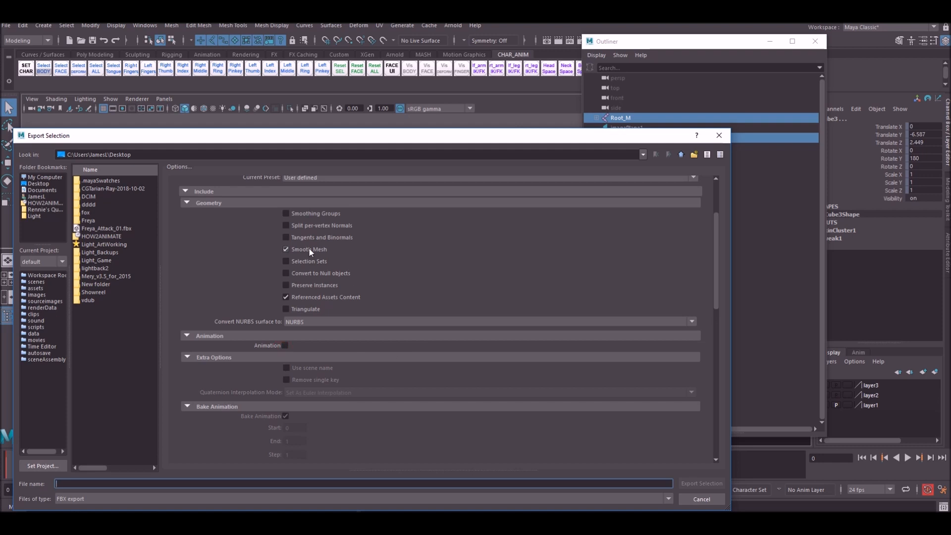
{"action": "scroll", "scroll_direction": "down", "scroll_amount": 3}
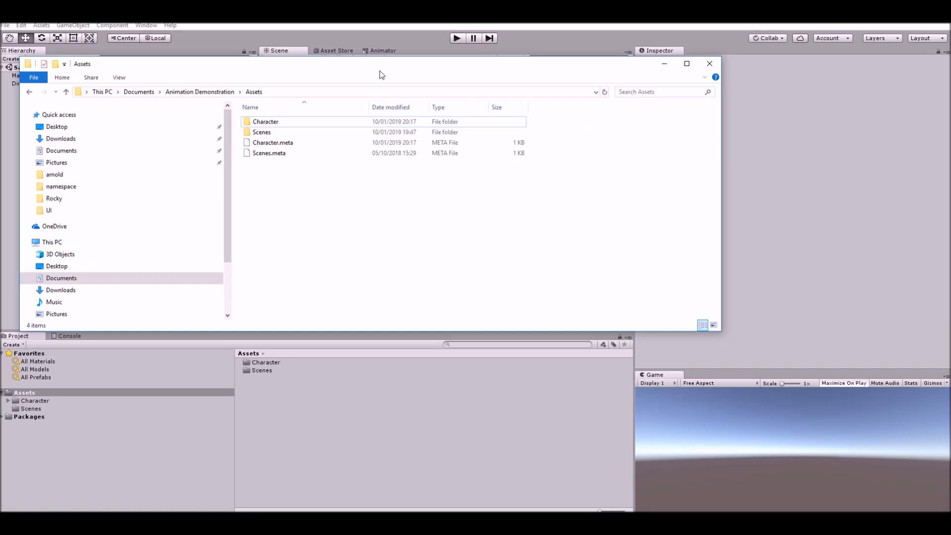
{"action": "mouse_move", "coordinate": [421, 214]}
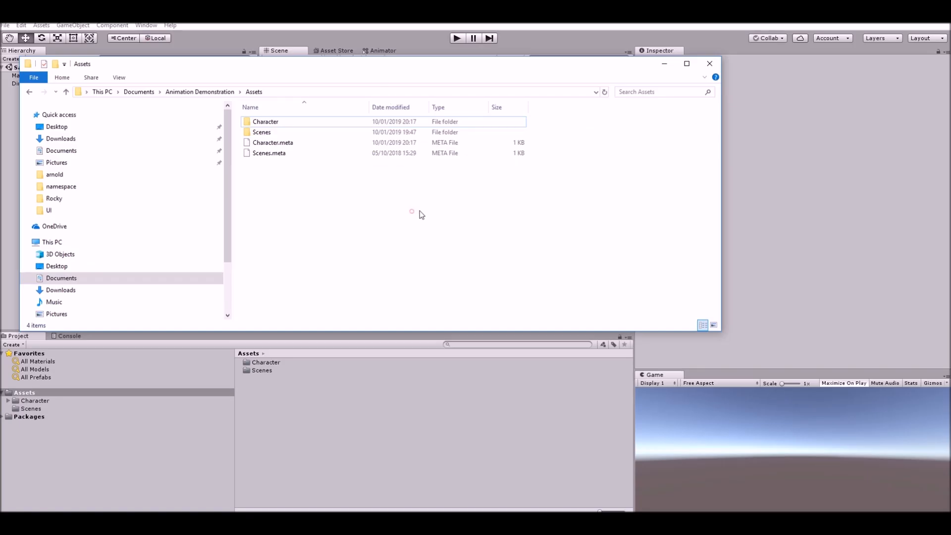
{"action": "mouse_move", "coordinate": [212, 100]}
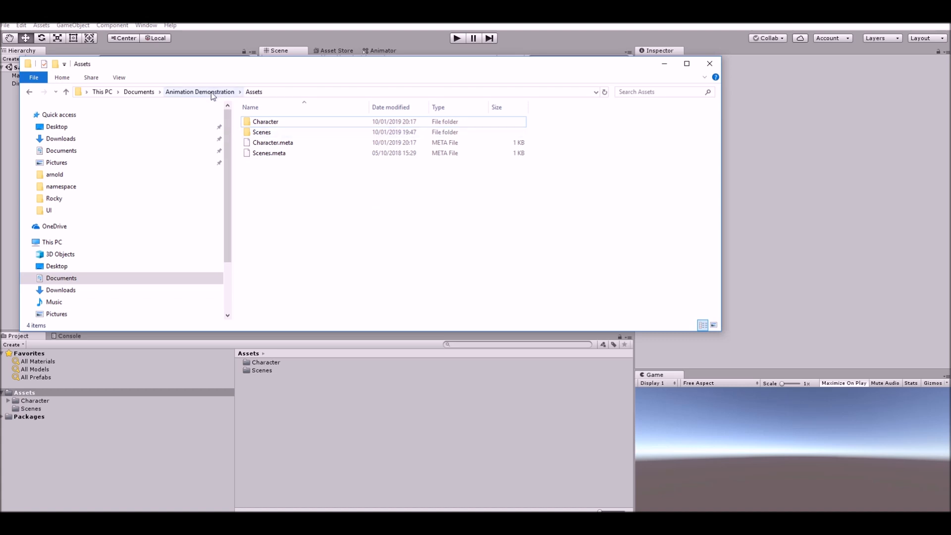
{"action": "mouse_move", "coordinate": [124, 99]}
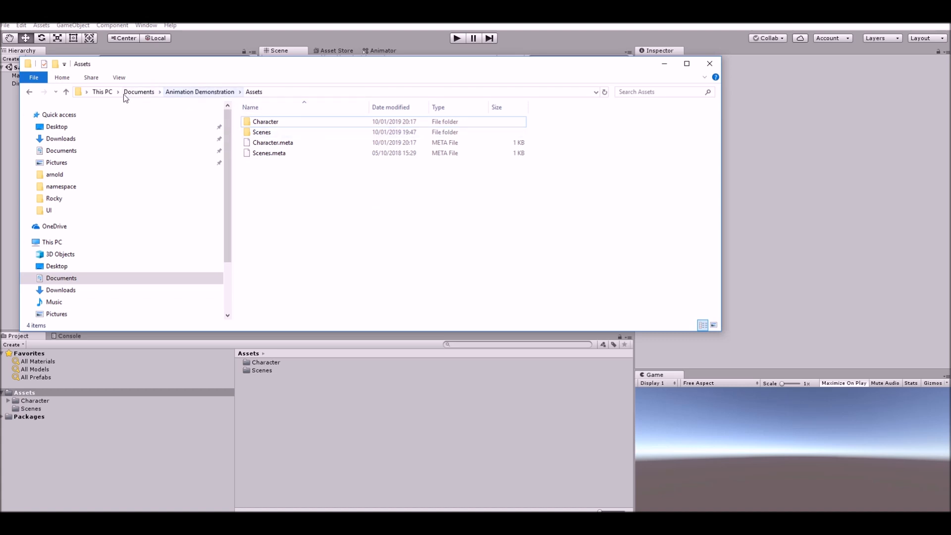
{"action": "mouse_move", "coordinate": [148, 98]}
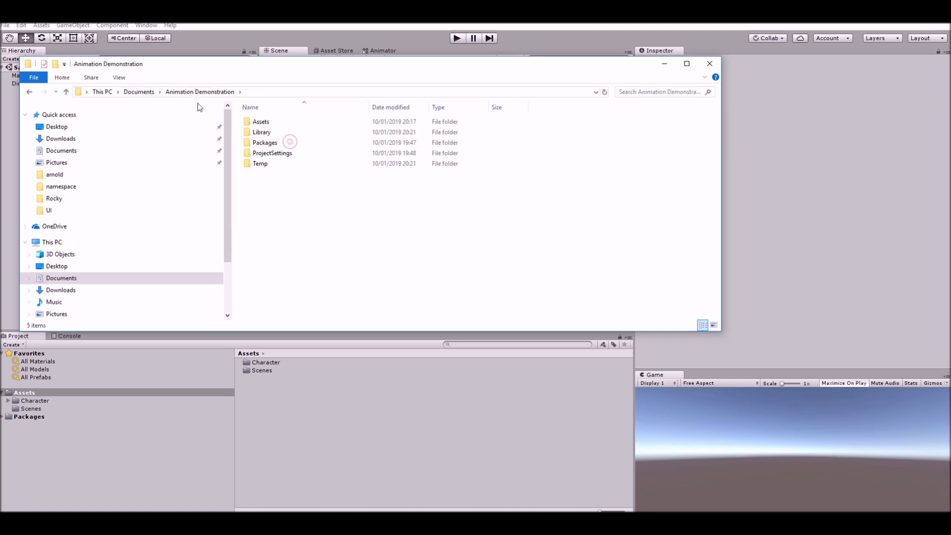
Browse into Assets > Character > Animation where Freya_Run is stored
{"action": "left_click", "coordinate": [200, 92]}
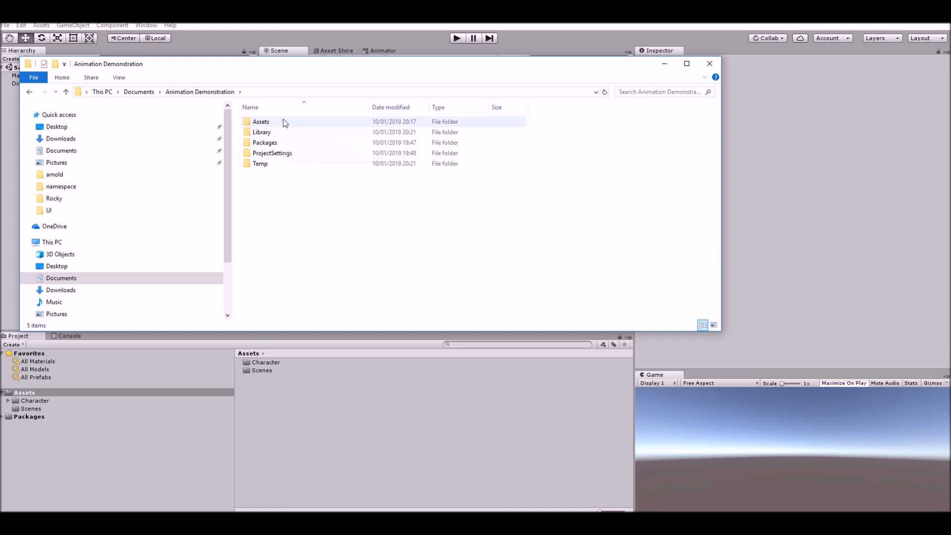
{"action": "mouse_move", "coordinate": [279, 125]}
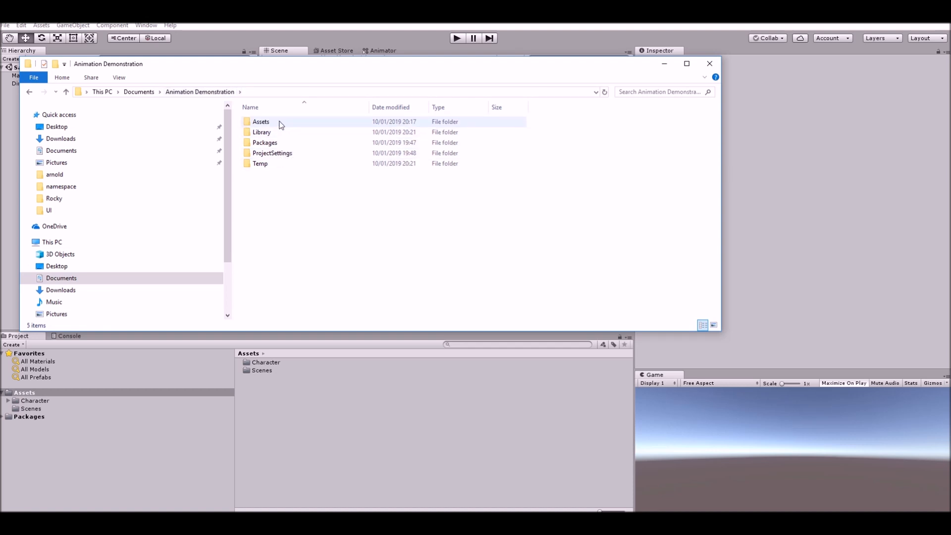
{"action": "double_click", "coordinate": [261, 121]}
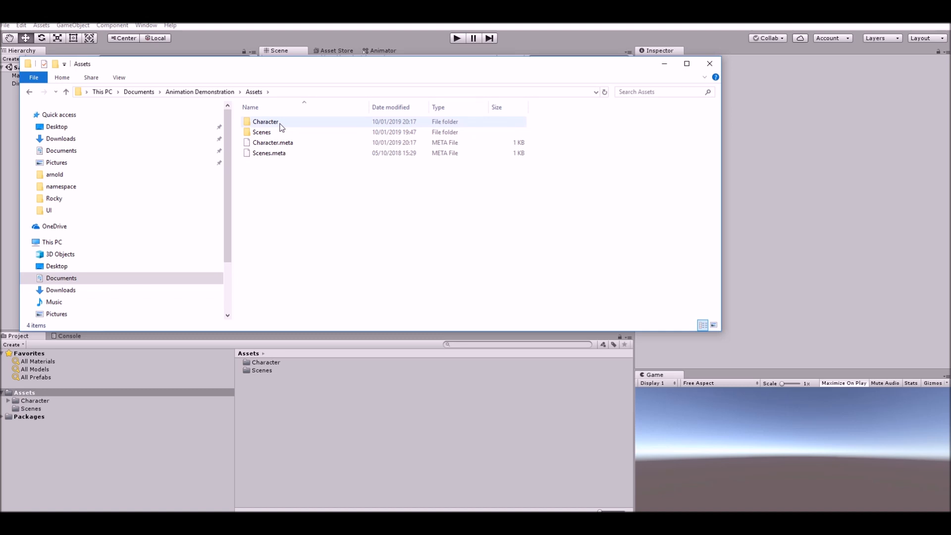
{"action": "double_click", "coordinate": [265, 121]}
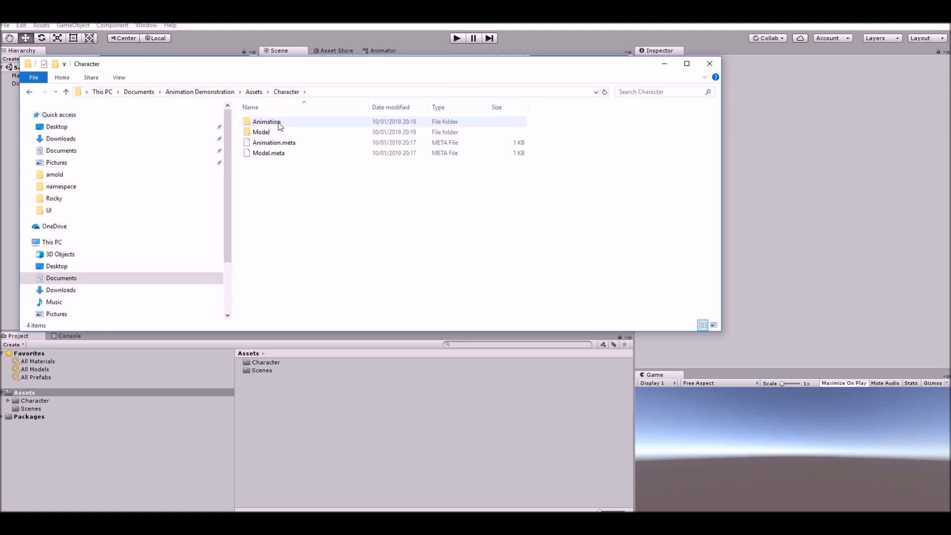
{"action": "left_click", "coordinate": [265, 122]}
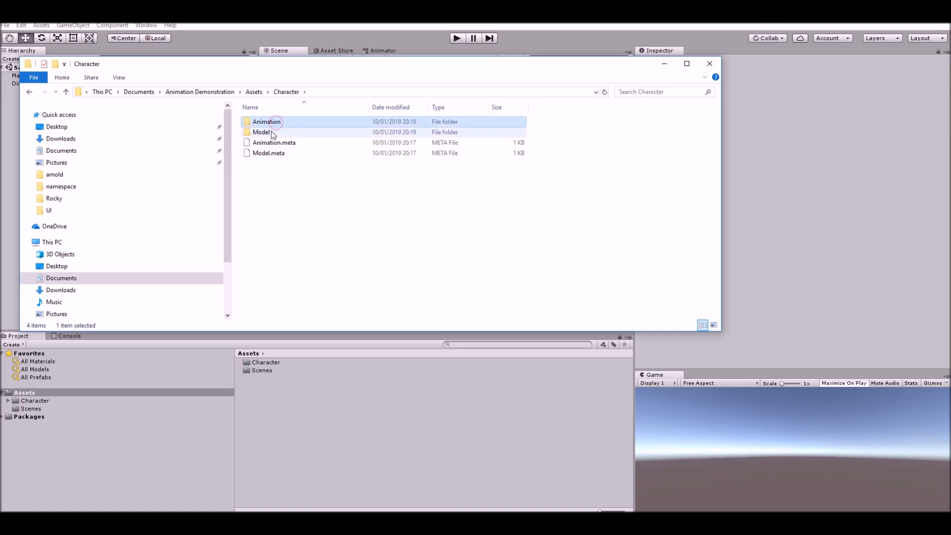
{"action": "double_click", "coordinate": [267, 122]}
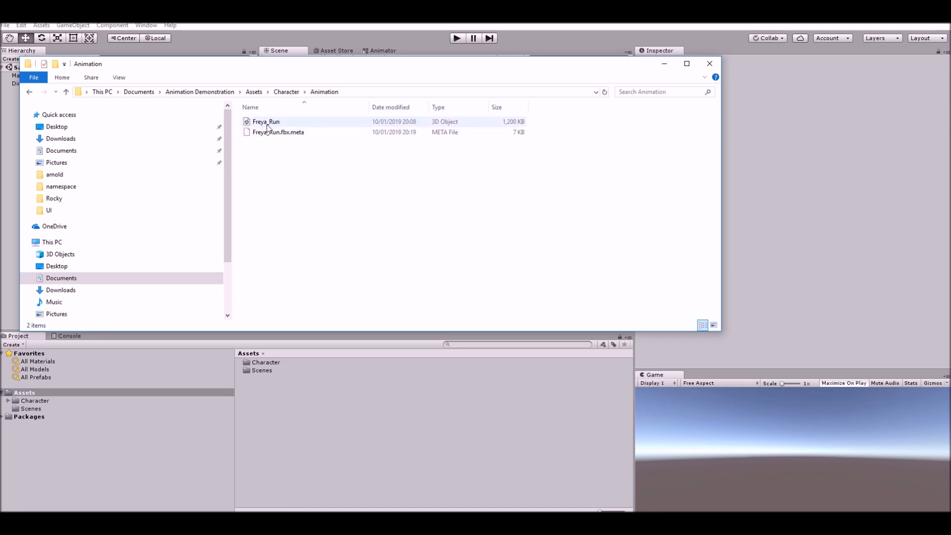
{"action": "left_click", "coordinate": [286, 92]}
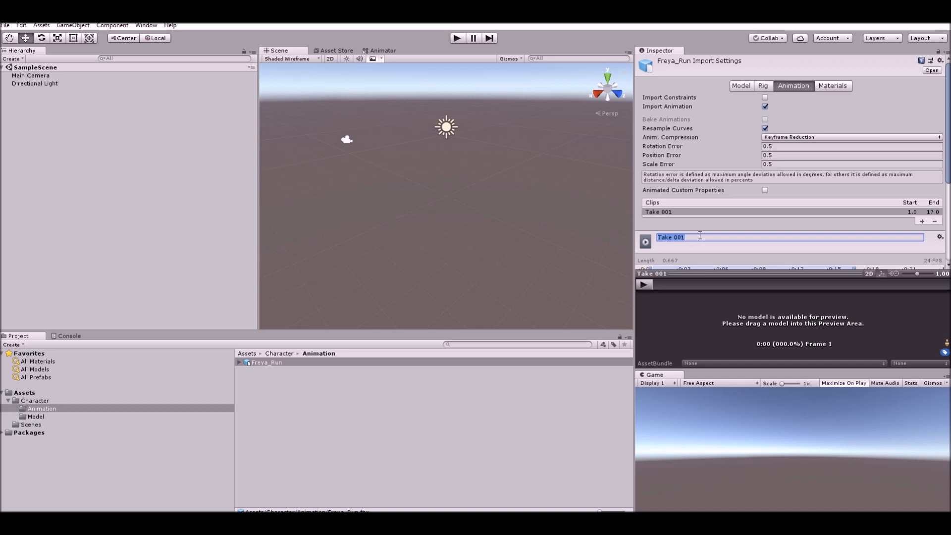
Rename clip Take 001 to Freya_Run, set Root node to Root_M, and apply
{"action": "type", "text": "Freya_Ru"}
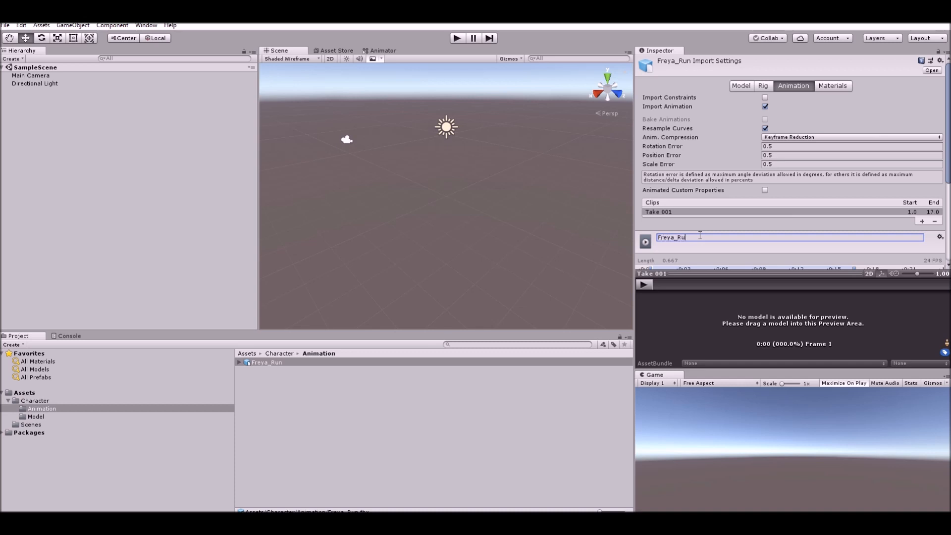
{"action": "left_click", "coordinate": [767, 85]}
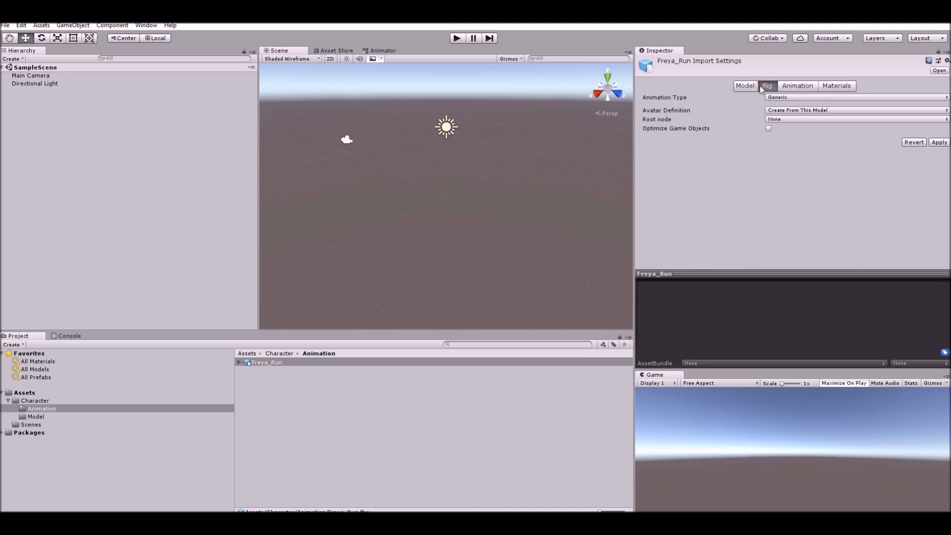
{"action": "mouse_move", "coordinate": [792, 124]}
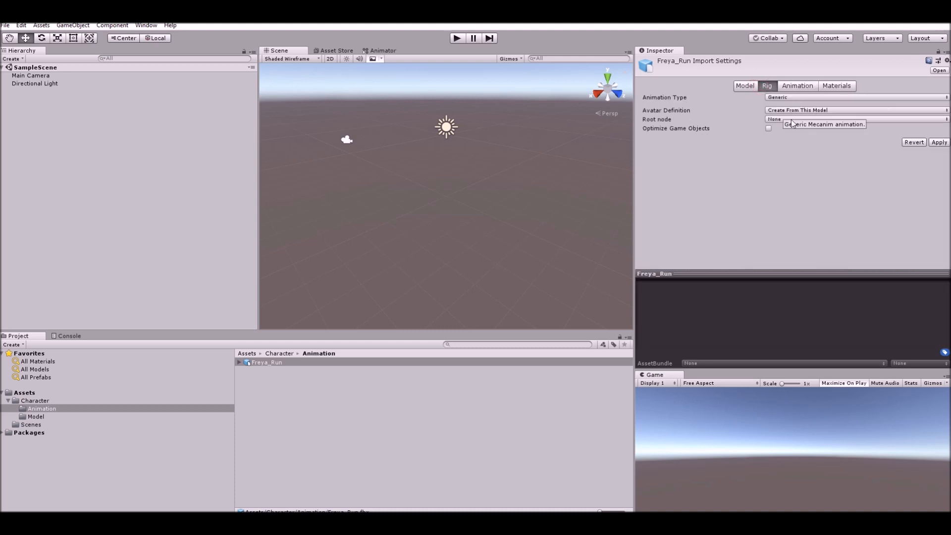
{"action": "left_click", "coordinate": [856, 119]}
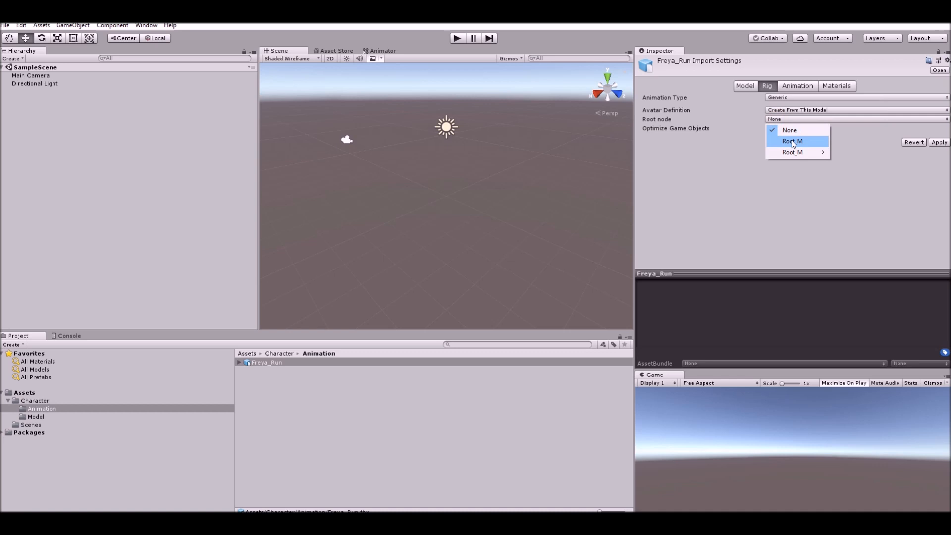
{"action": "left_click", "coordinate": [792, 141]}
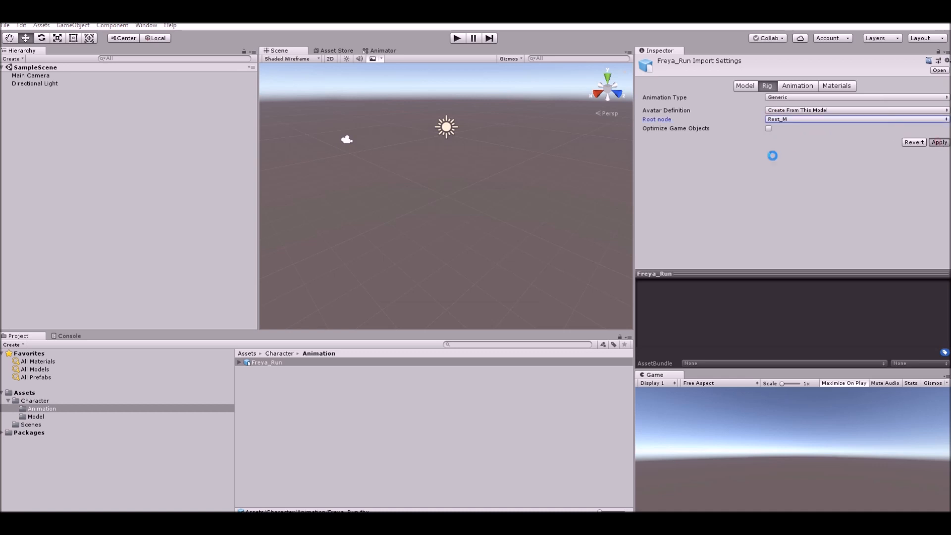
{"action": "left_click", "coordinate": [792, 85]}
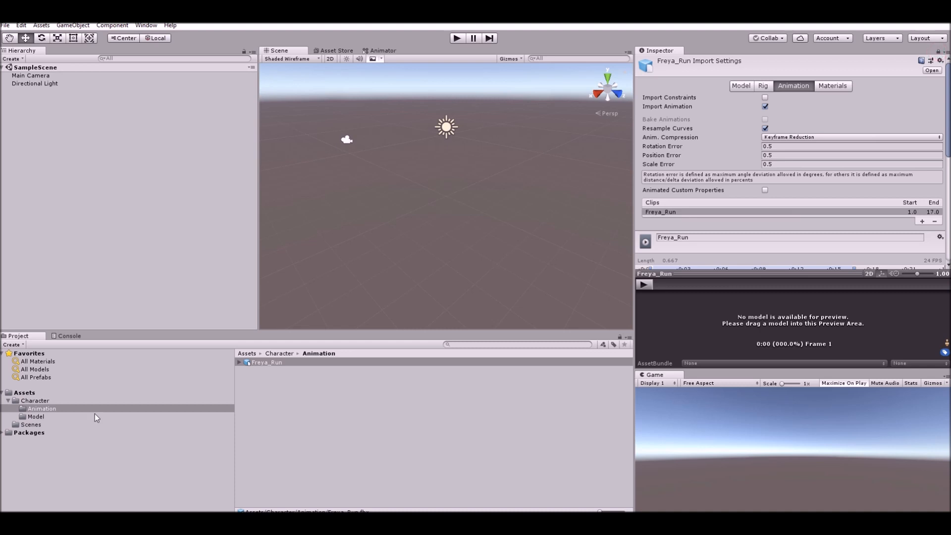
{"action": "left_click", "coordinate": [36, 417]}
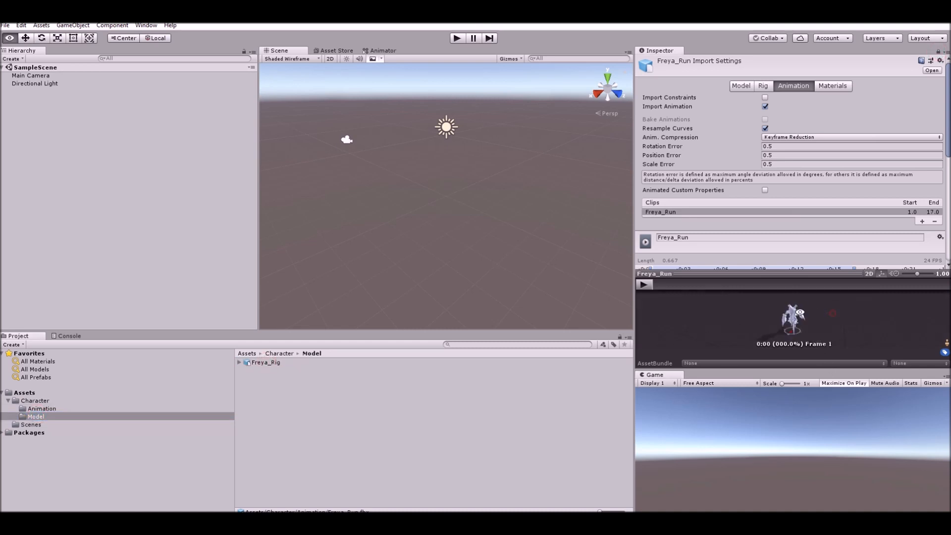
Play the Freya_Run clip on the Freya_Rig model in Unity's animation preview
{"action": "left_click", "coordinate": [644, 284]}
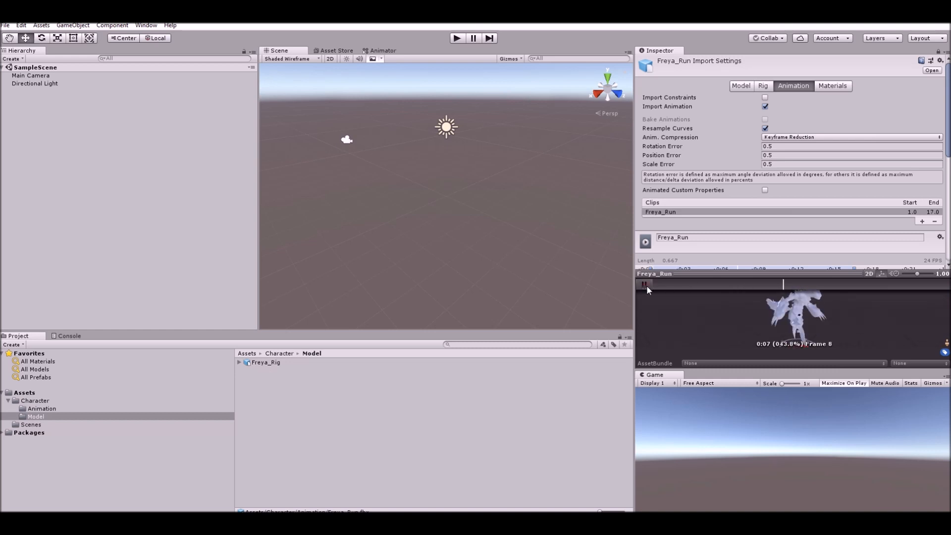